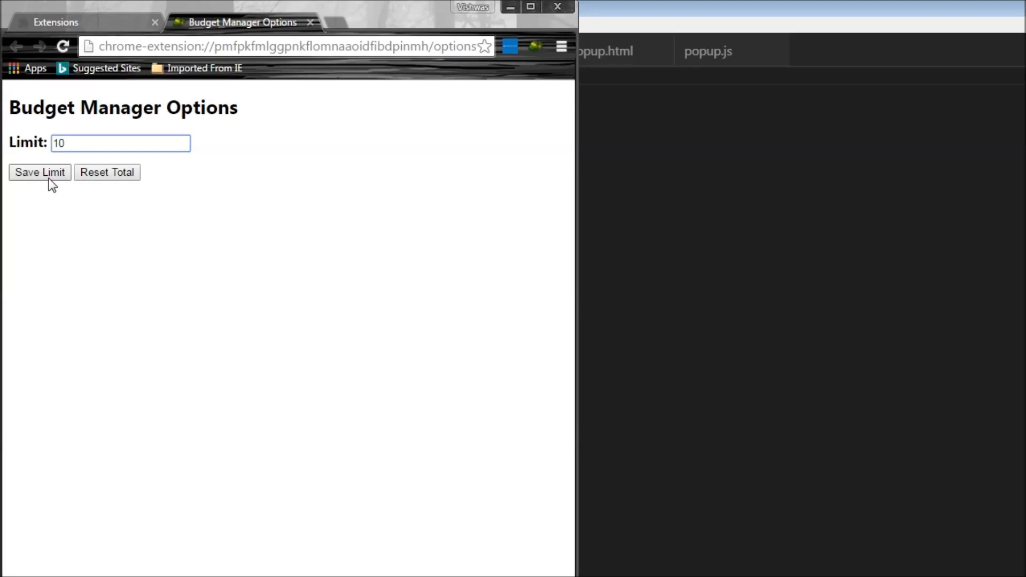
mouse_move(109, 182)
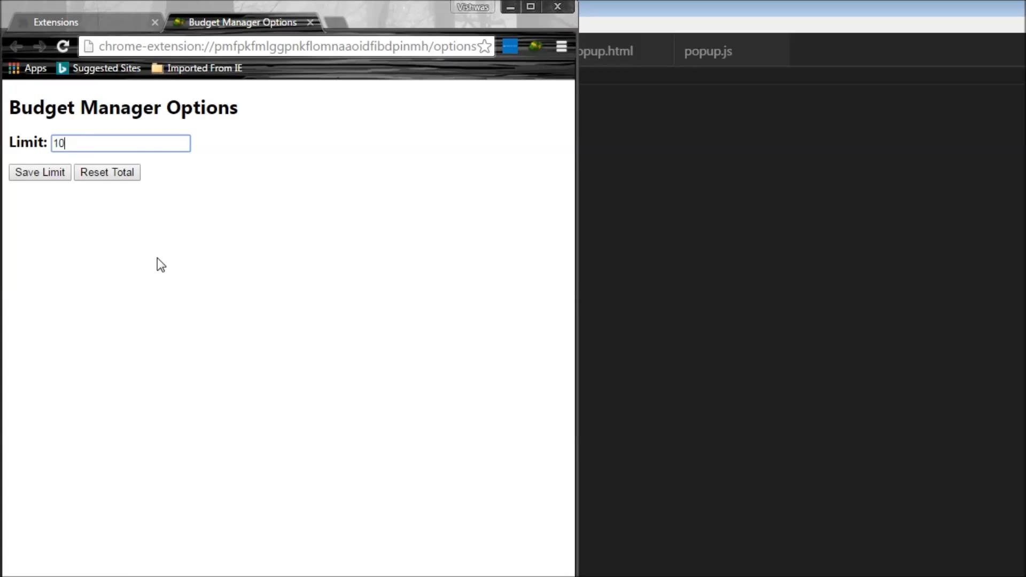
mouse_move(174, 261)
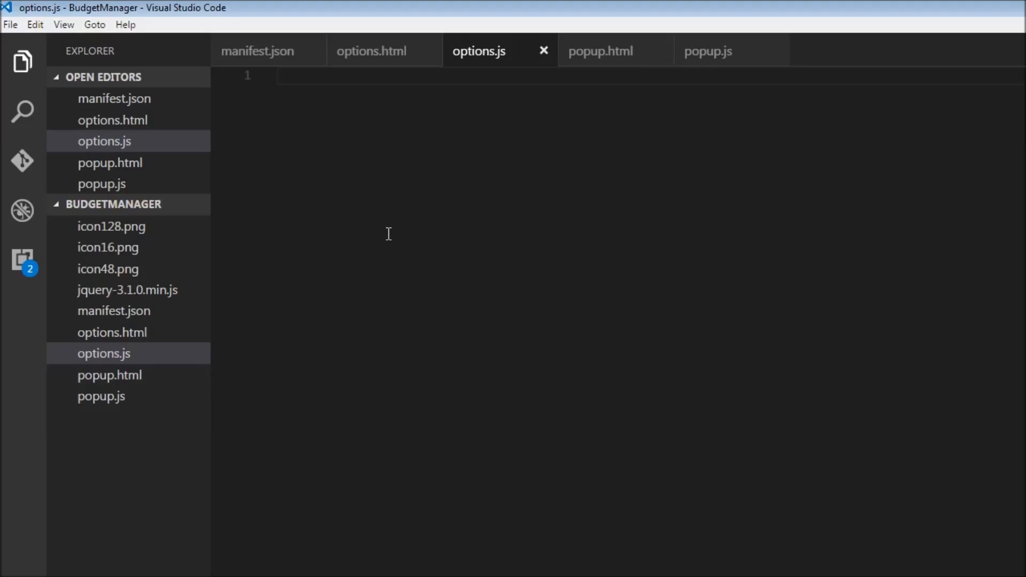
mouse_move(397, 228)
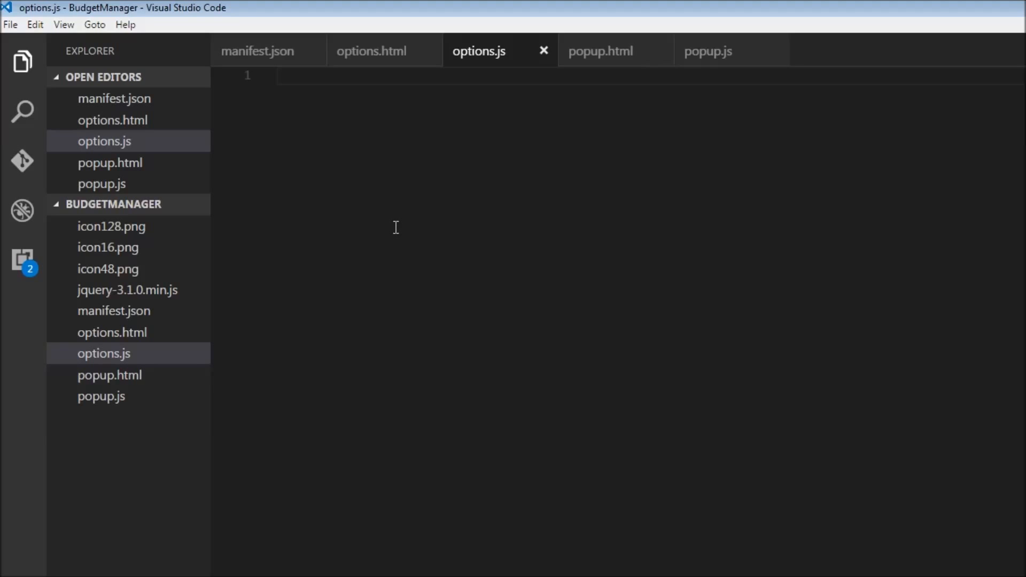
- In options.js, write a page-ready function containing an empty click handler for #saveLimit
type("$")
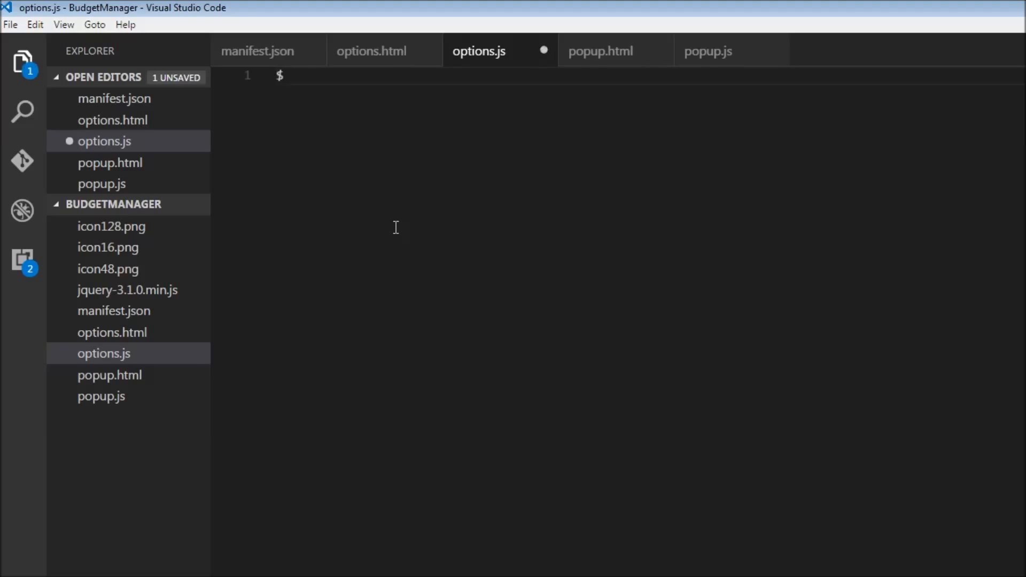
type("(function(){")
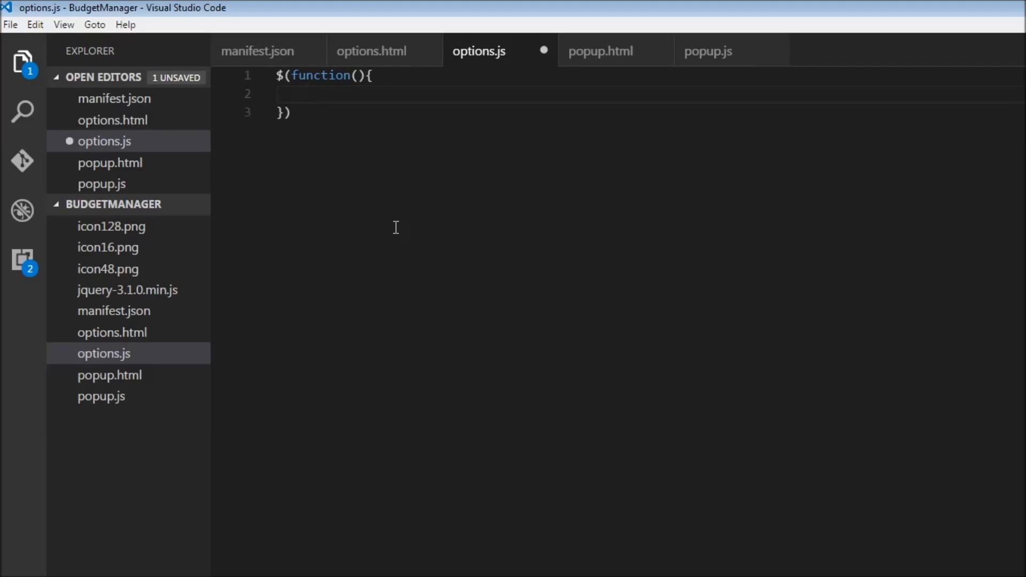
type("$()")
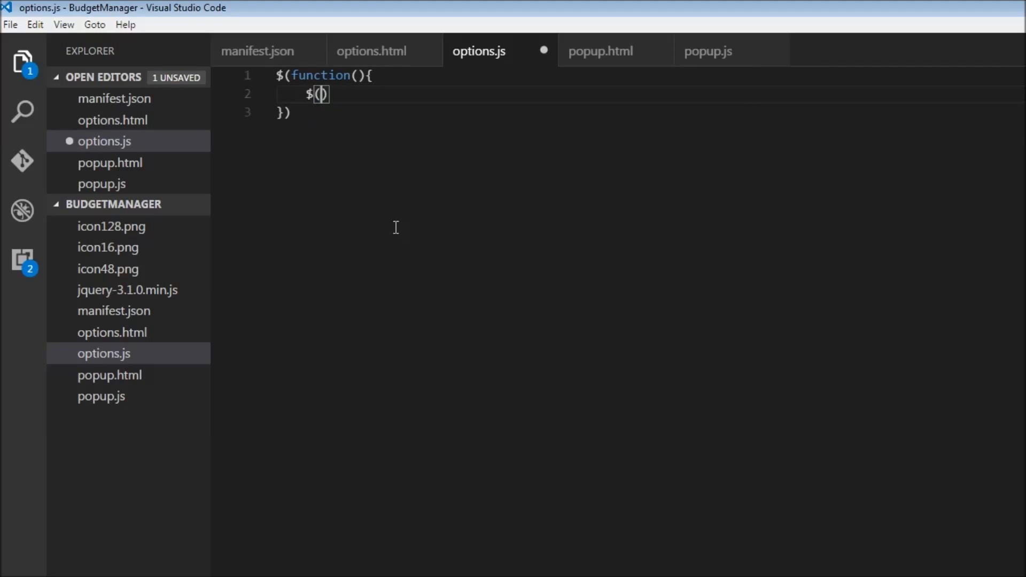
type("'#'")
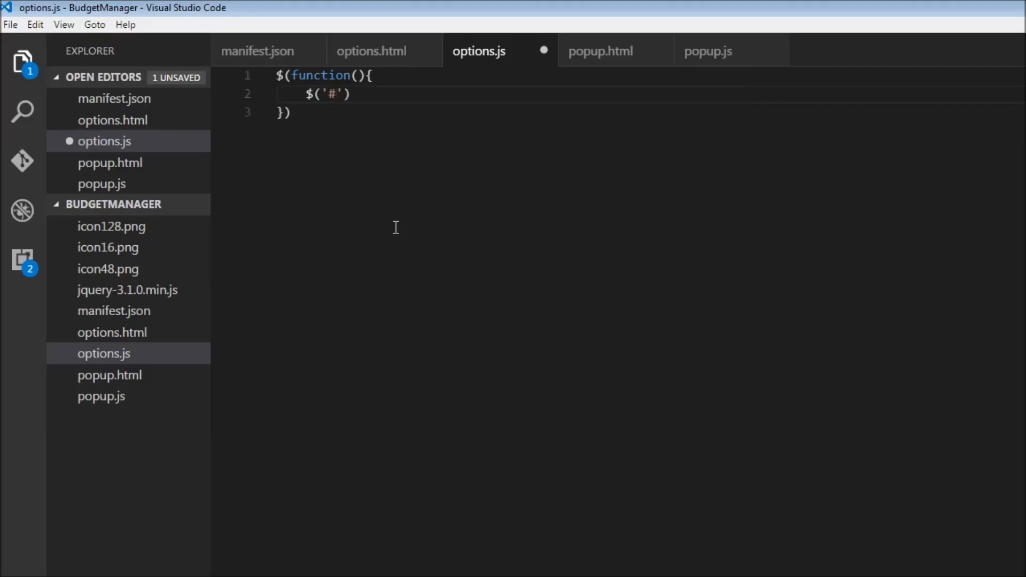
type("saveLimit")
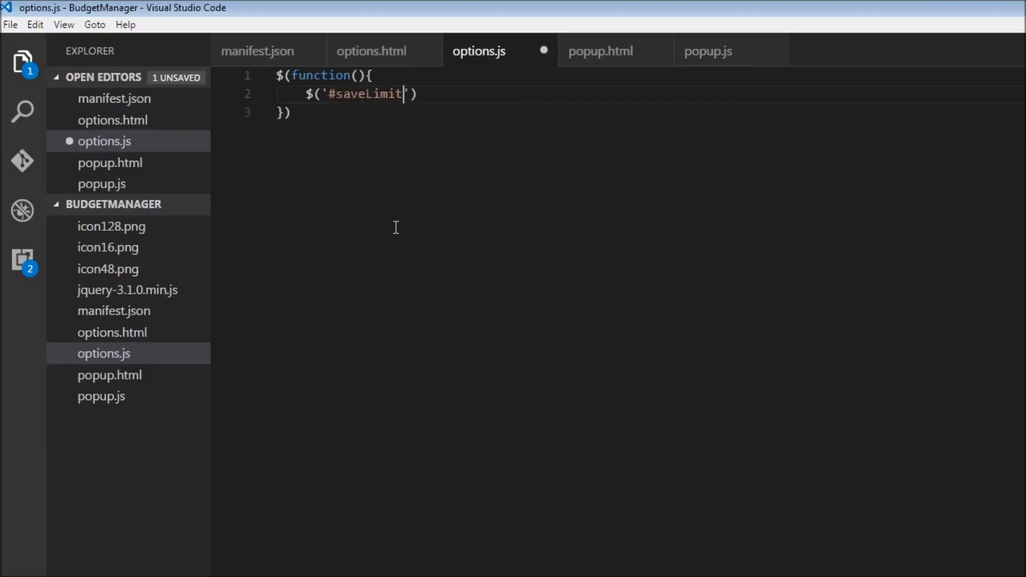
type(".click")
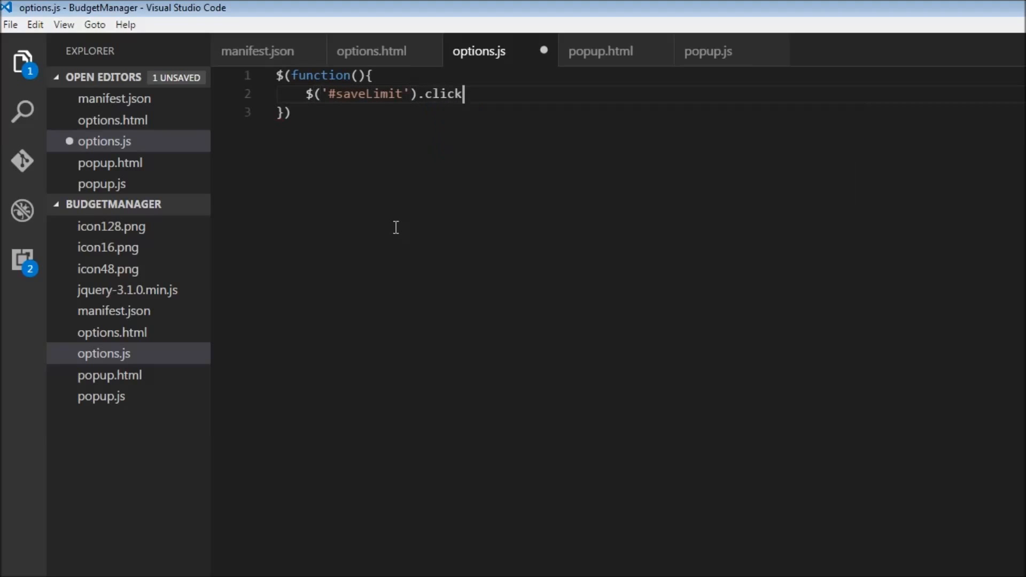
type("()")
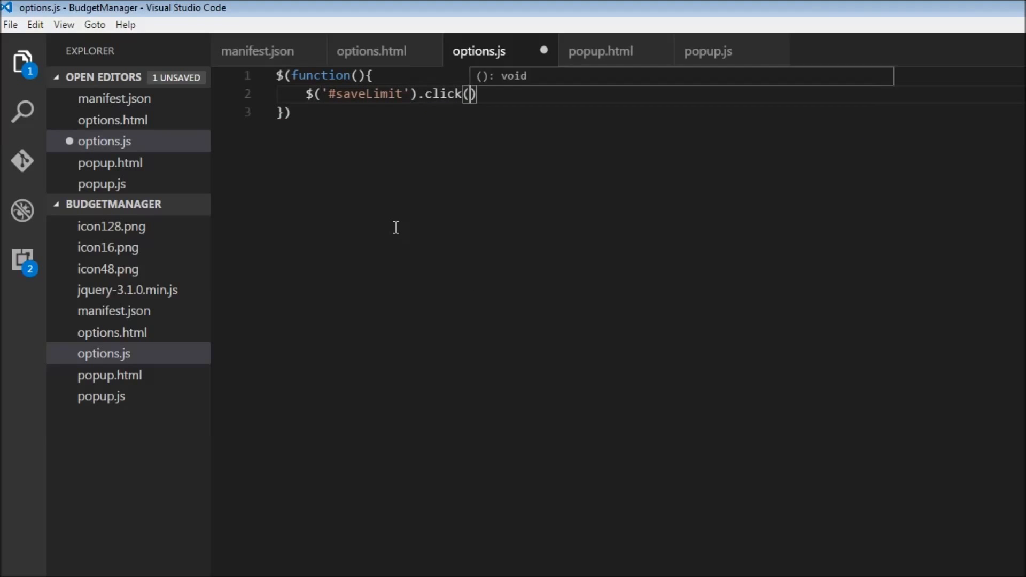
type("function(){}")
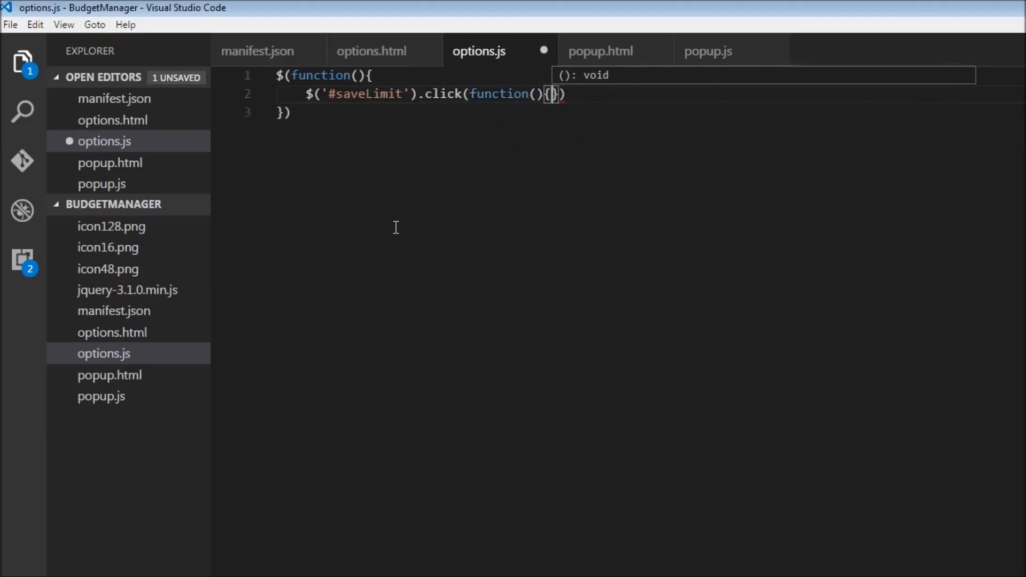
key("Enter")
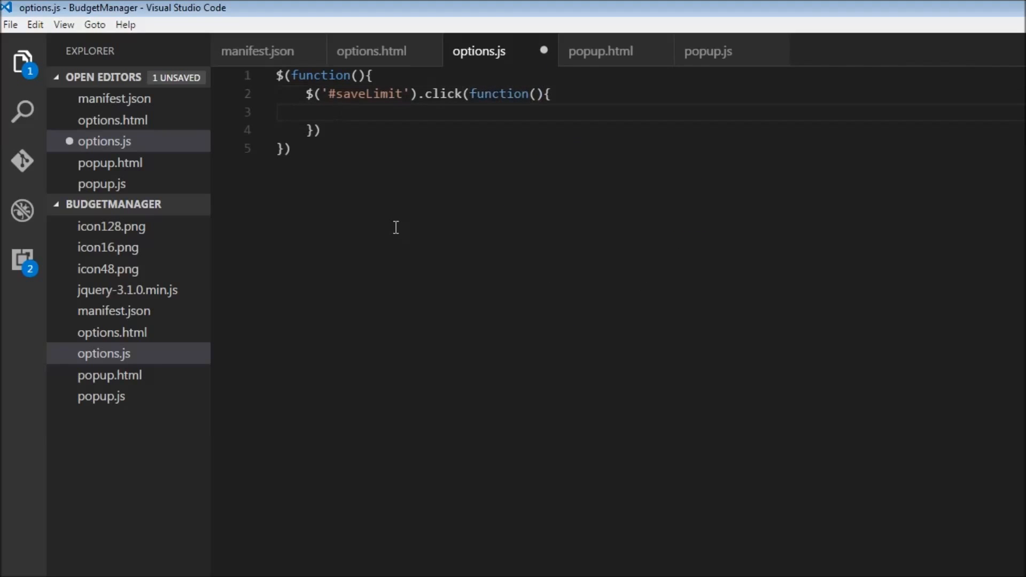
- Inside the handler, store the #limit field's value in a variable named limit
type("var limit")
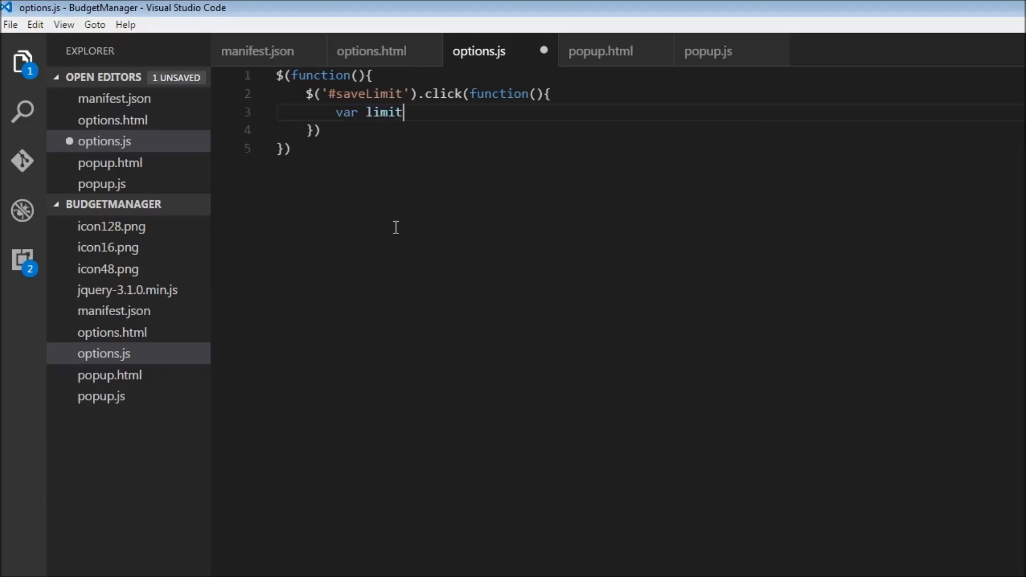
type("=")
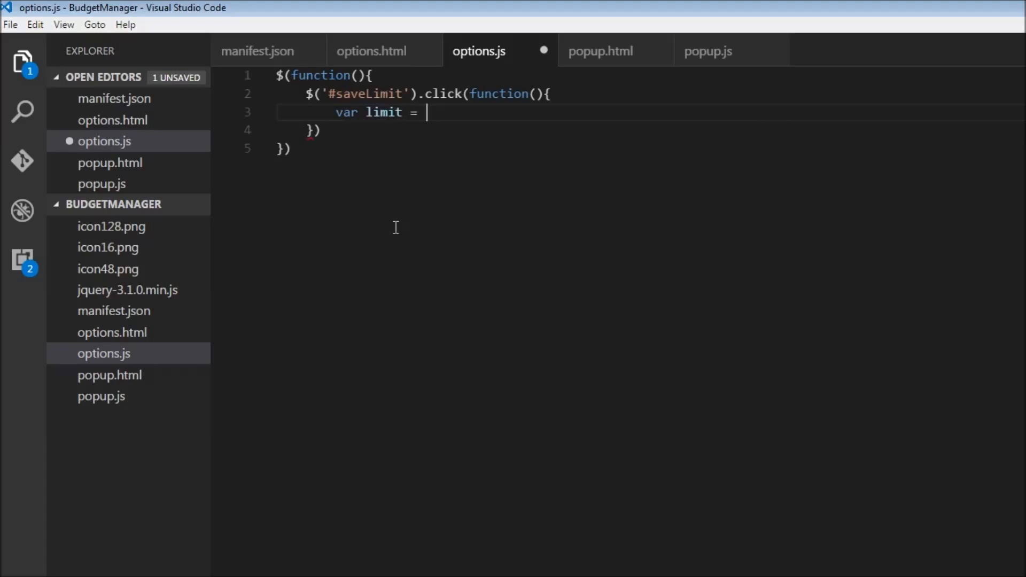
type("$('')")
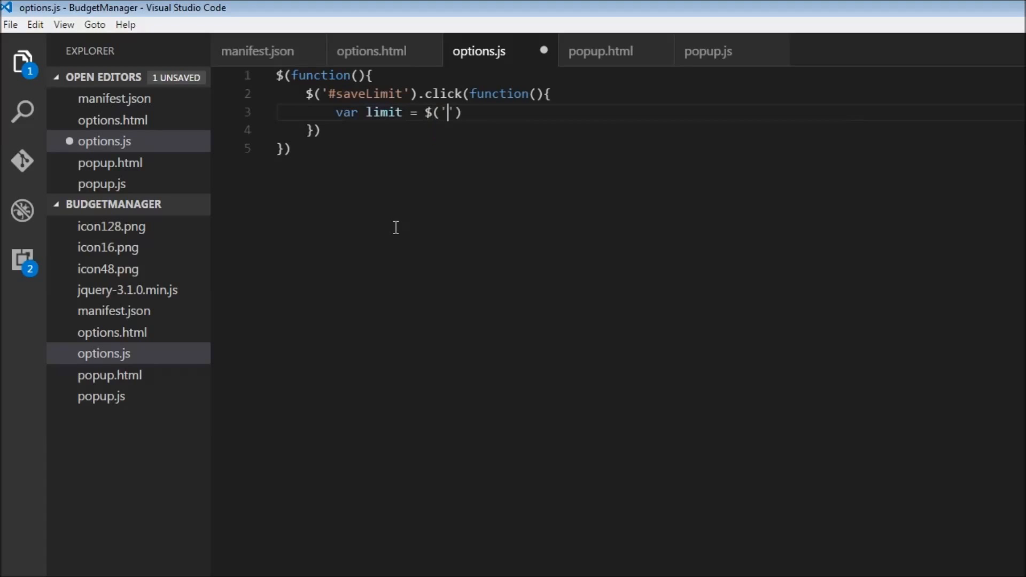
type("#li")
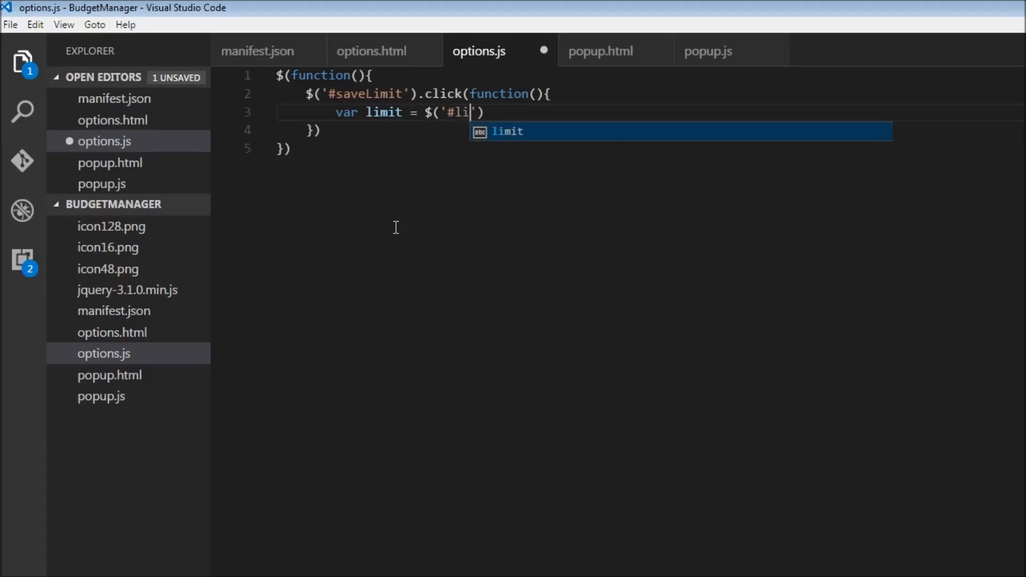
key("Tab")
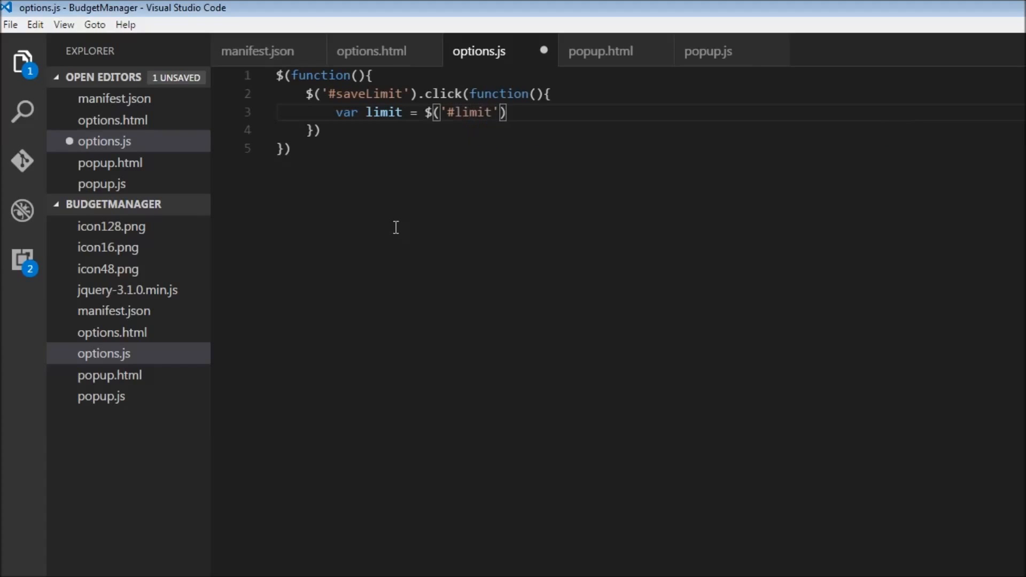
type(".val();")
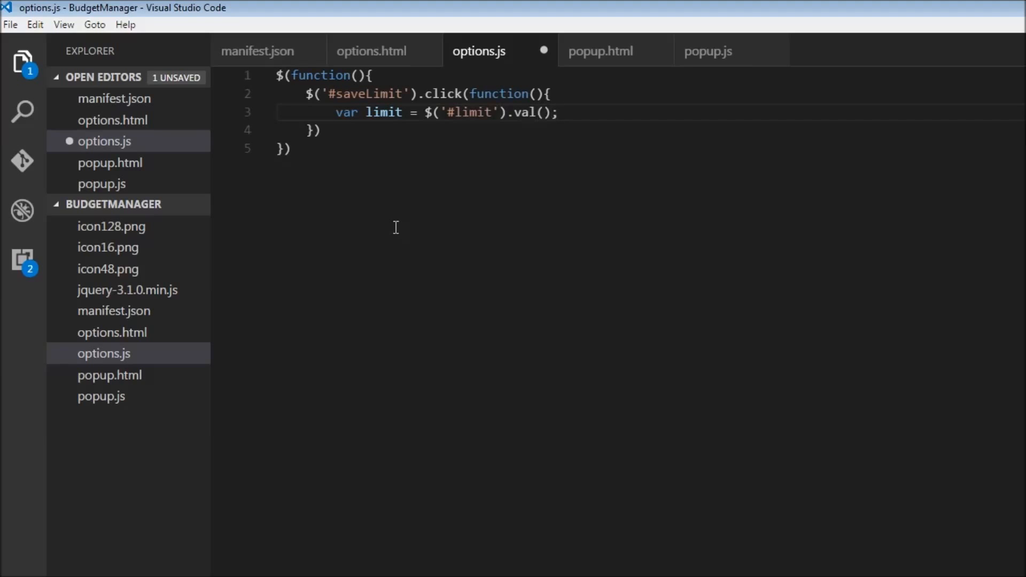
key("Enter")
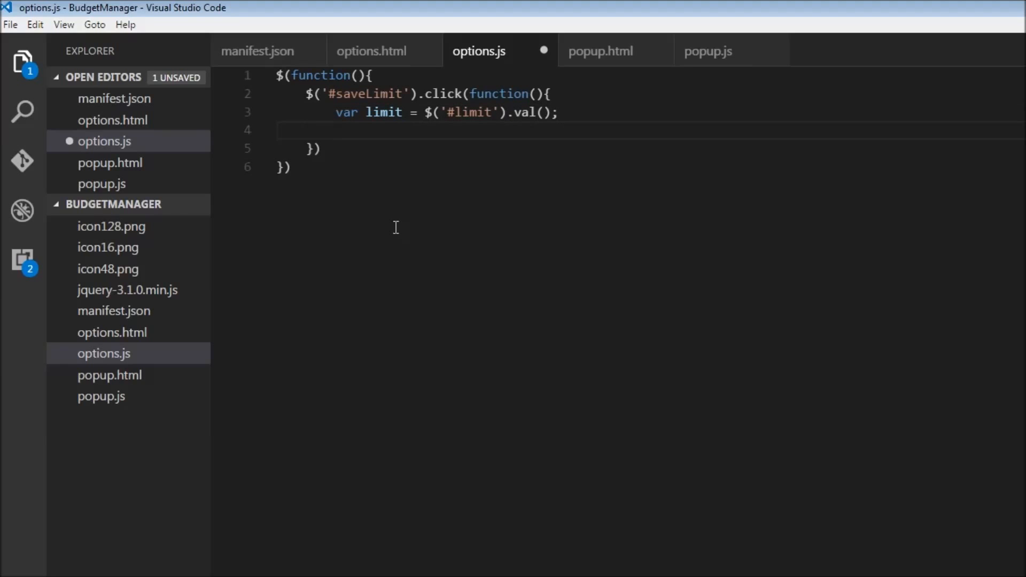
- Add an if(limit) block calling chrome.storage.sync.set with a 'limit' key
type("if(limit)")
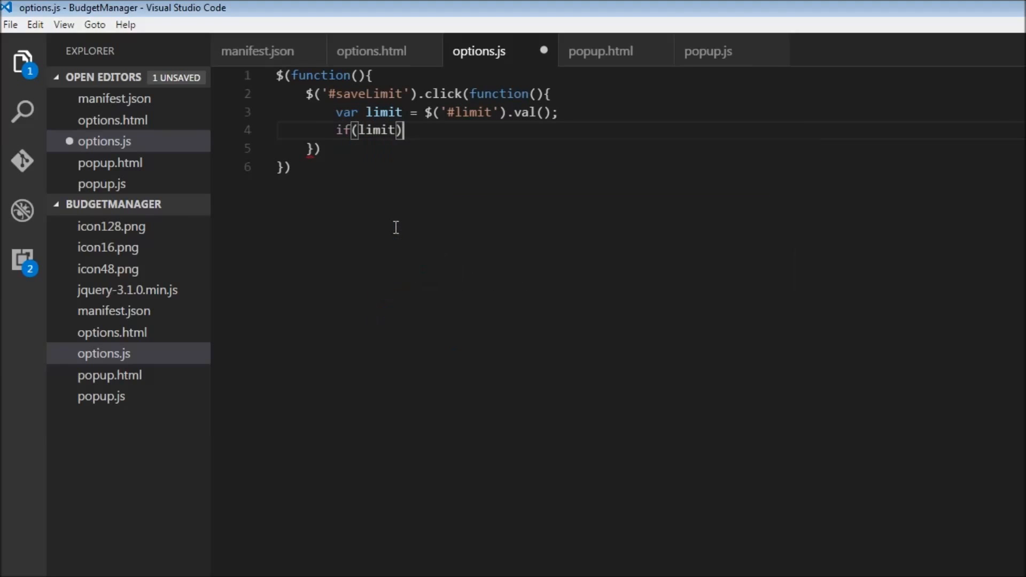
type("{")
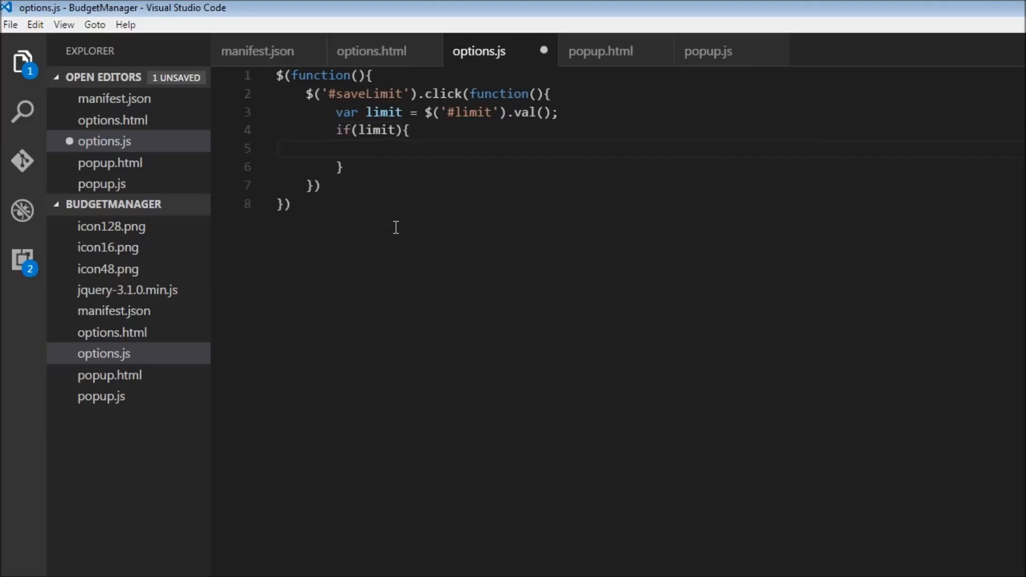
type("chrome.s")
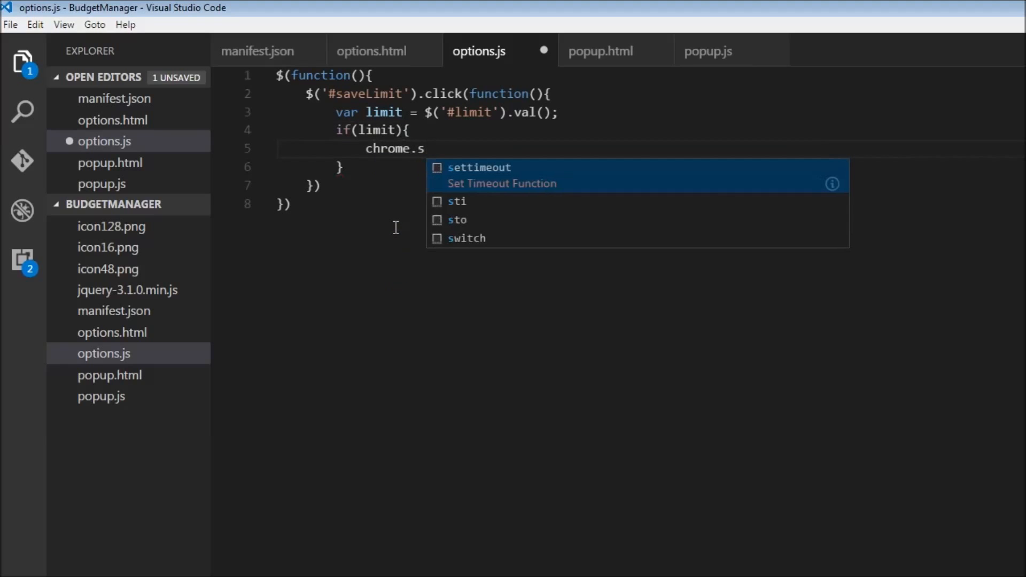
type("t")
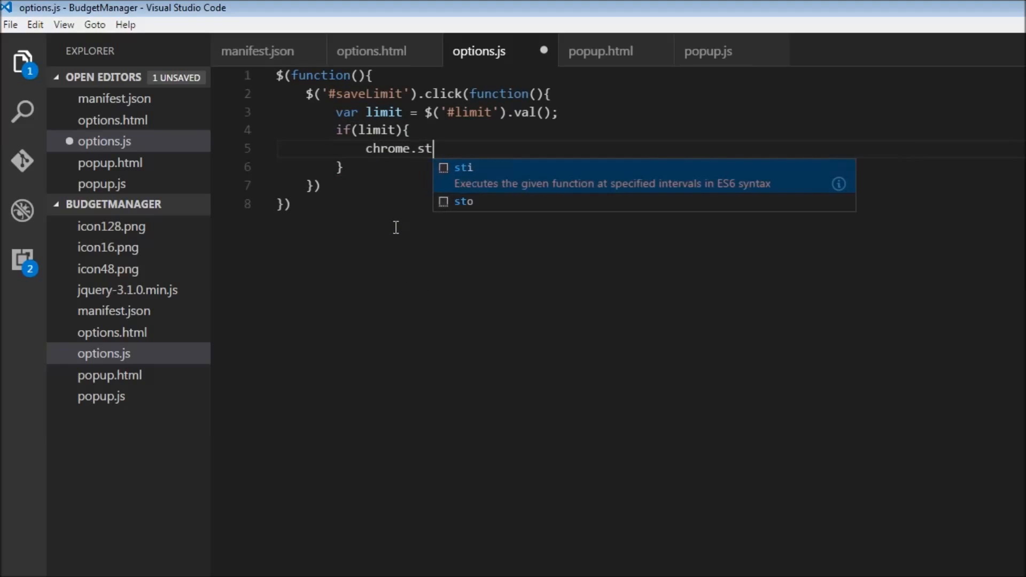
type("orage")
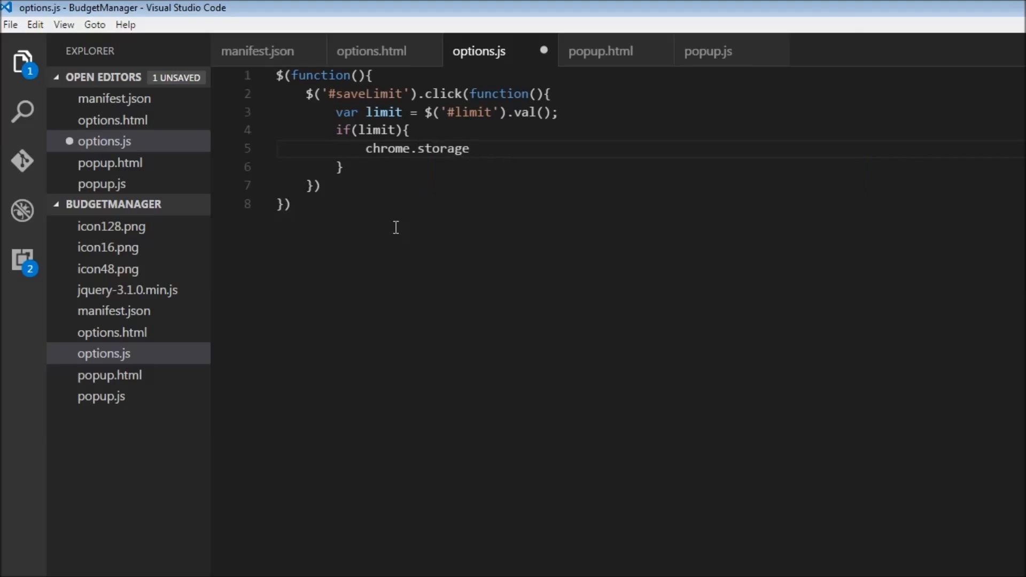
type(".sync.set")
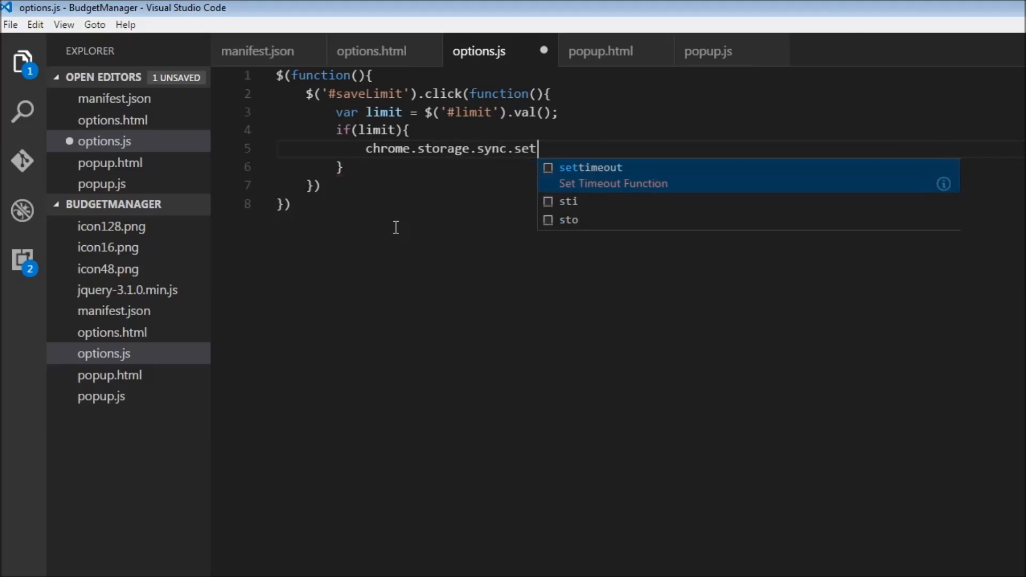
type("({})")
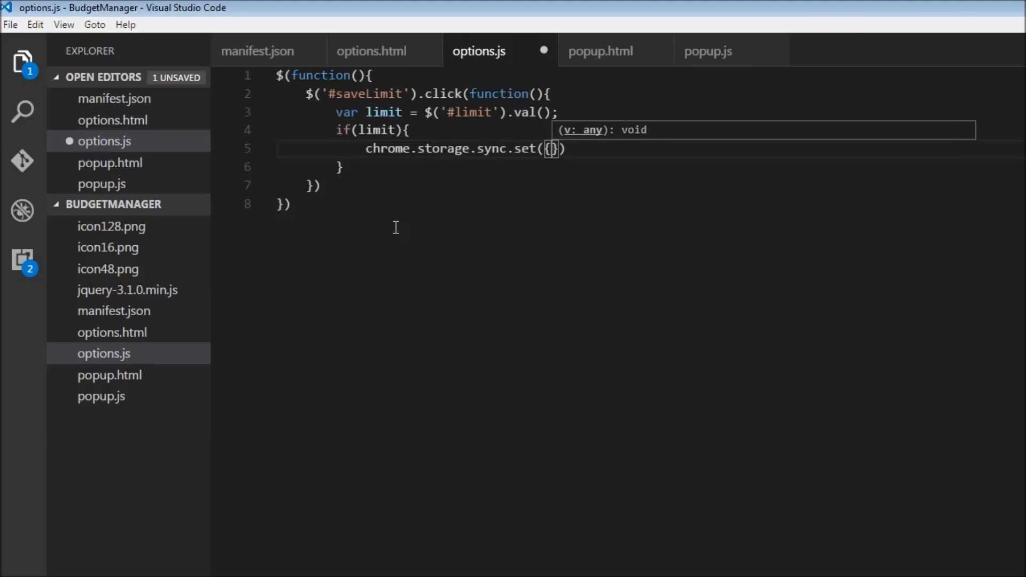
type("'l")
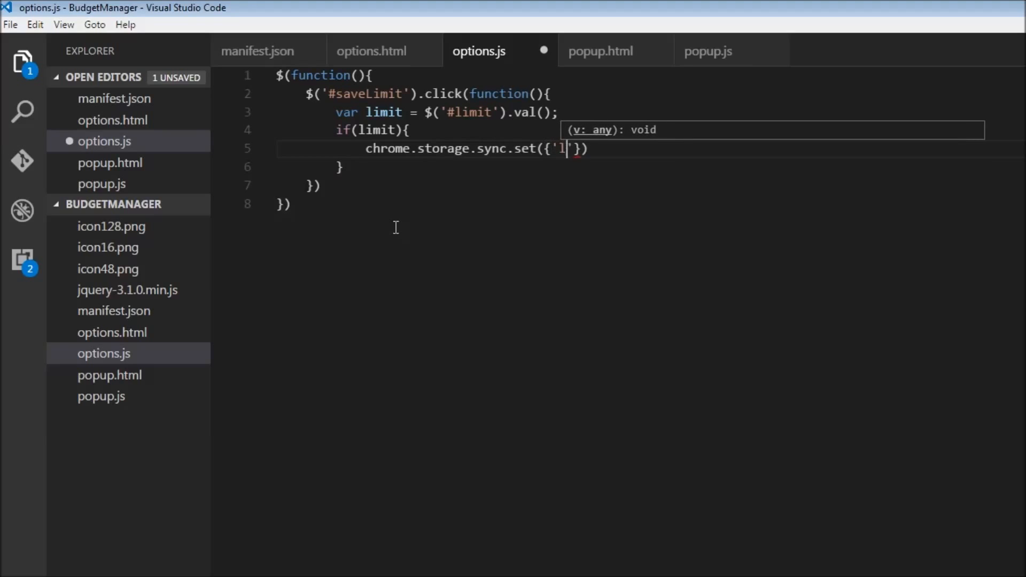
type("imit")
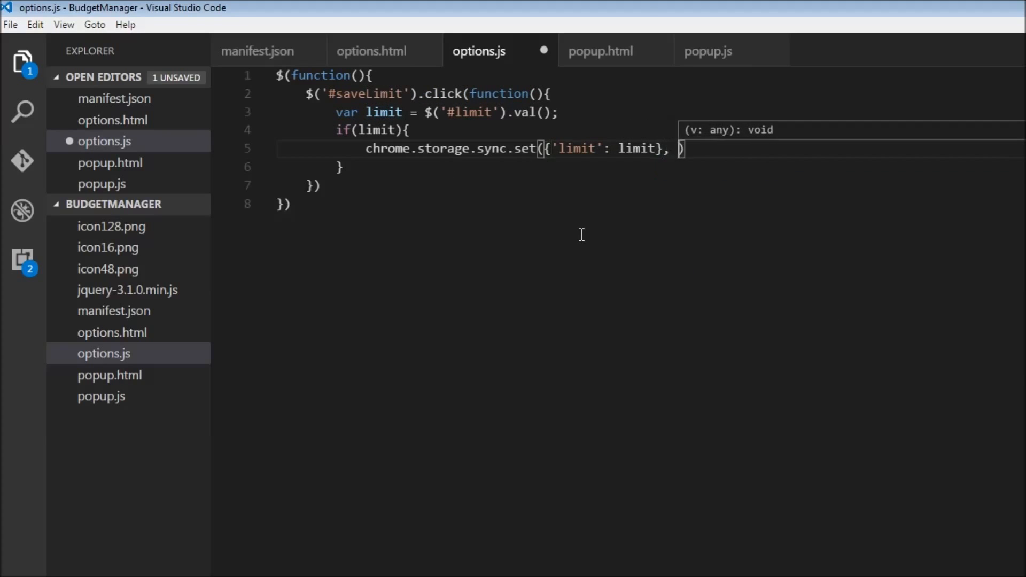
- Give the storage set call a callback function that runs close();
type("function()")
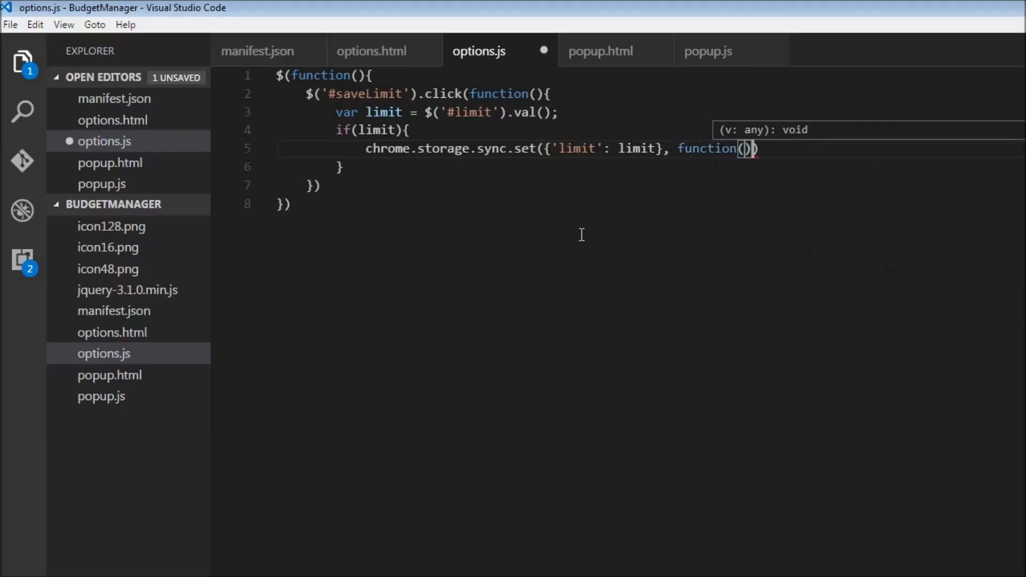
type("{}")
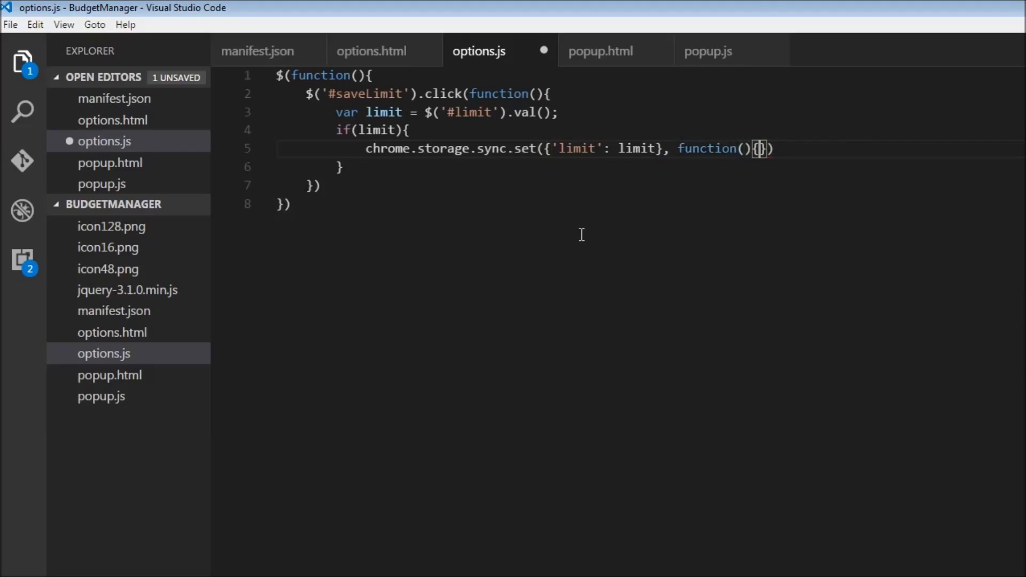
key("Enter")
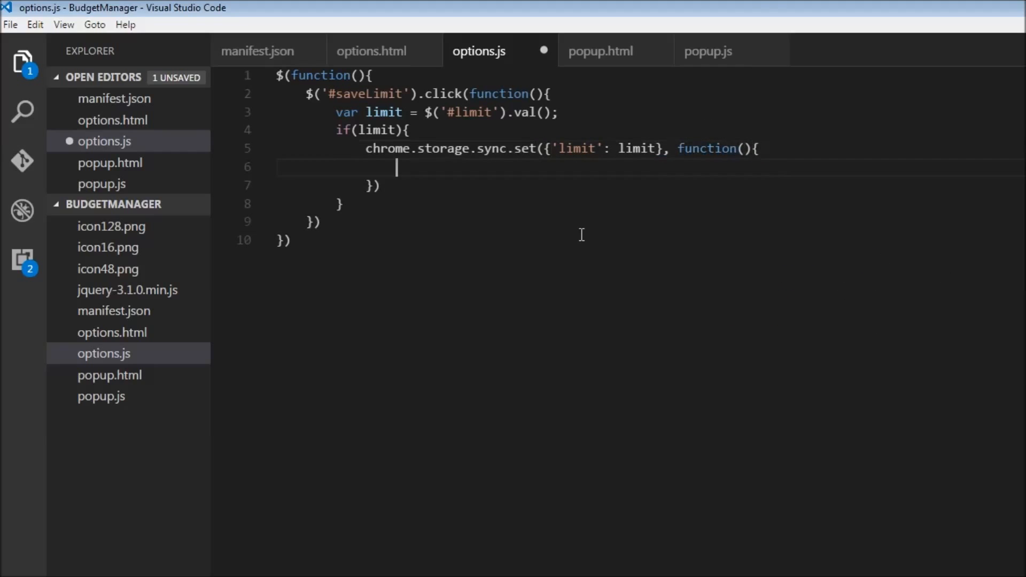
type("close();")
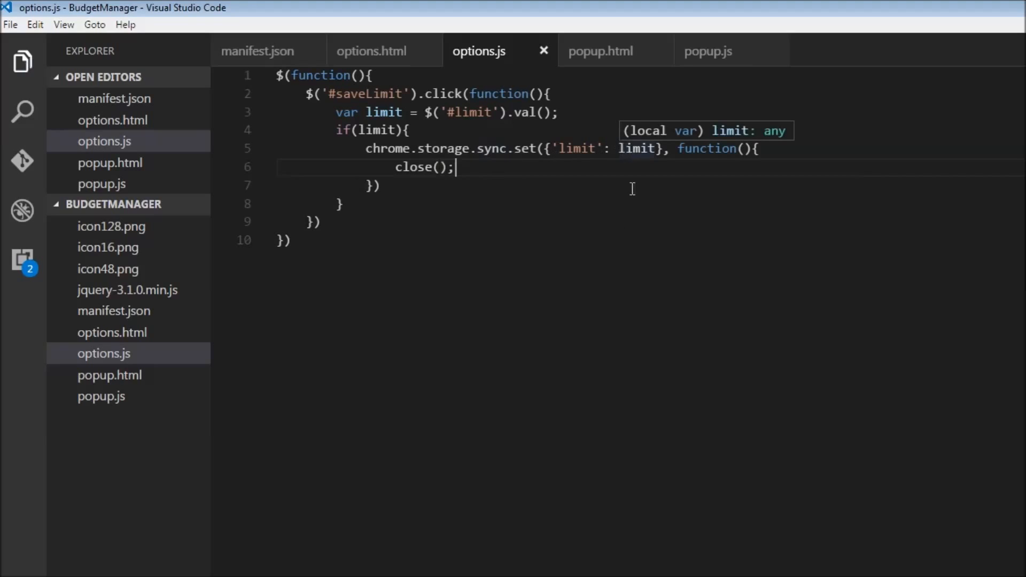
mouse_move(452, 297)
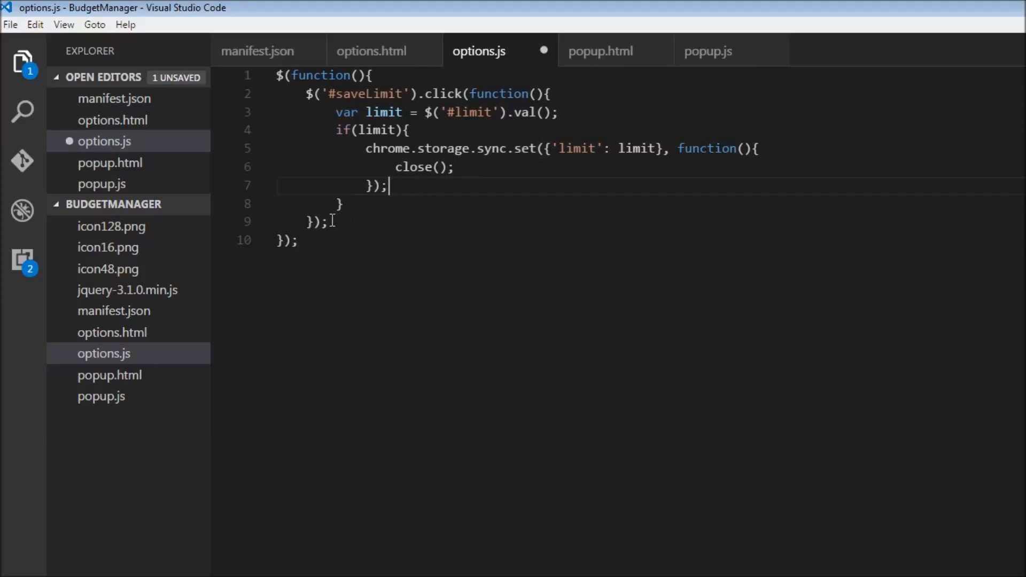
- Below the save handler, create a click handler for #resetTotal
key("Enter")
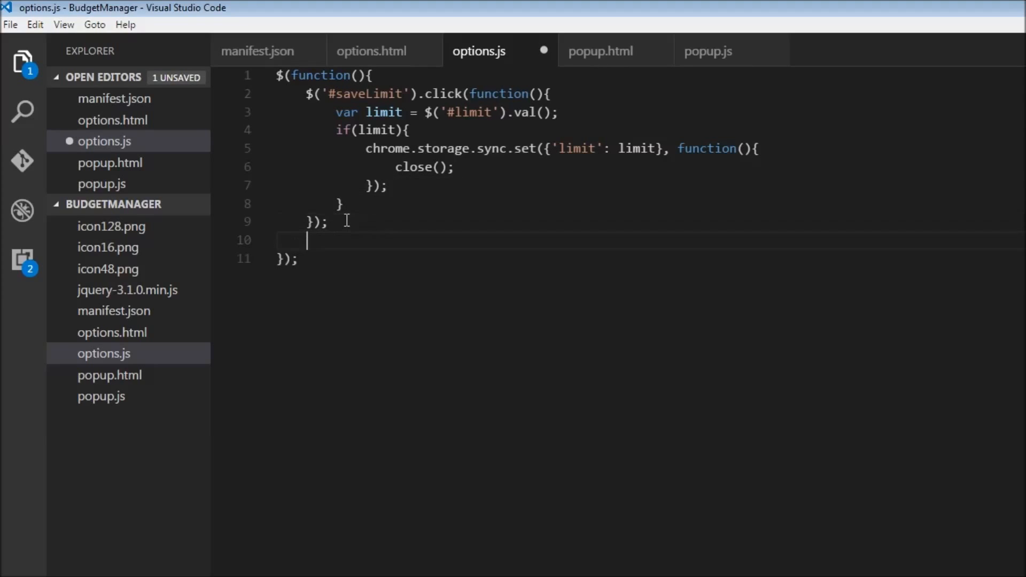
type("$(")
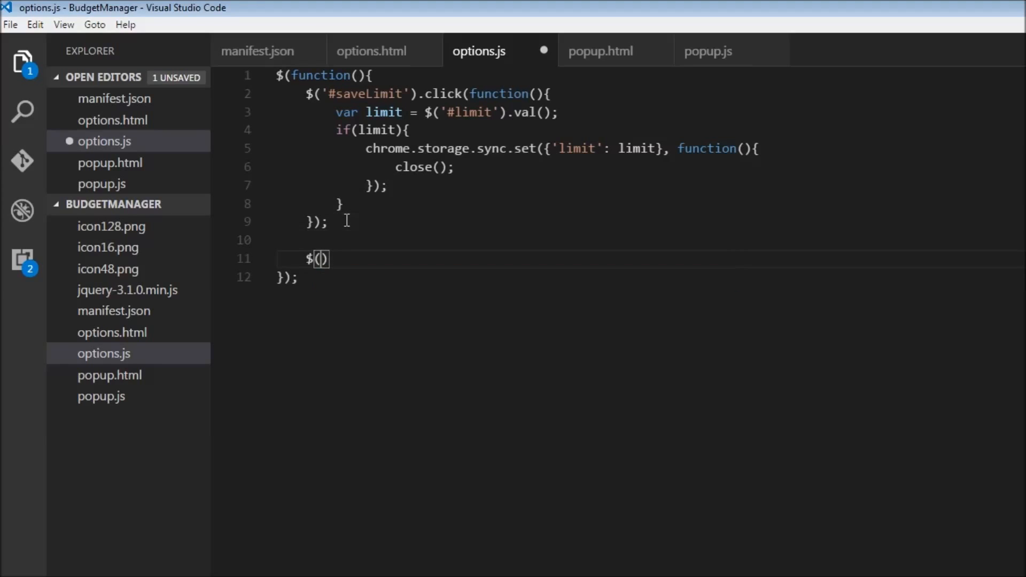
type("'#res")
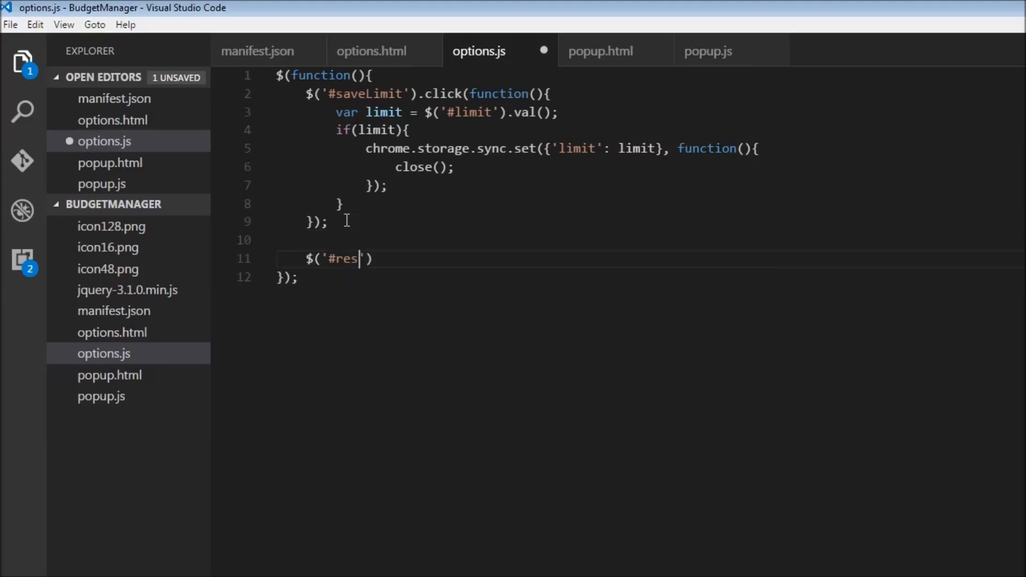
type("etTotal")
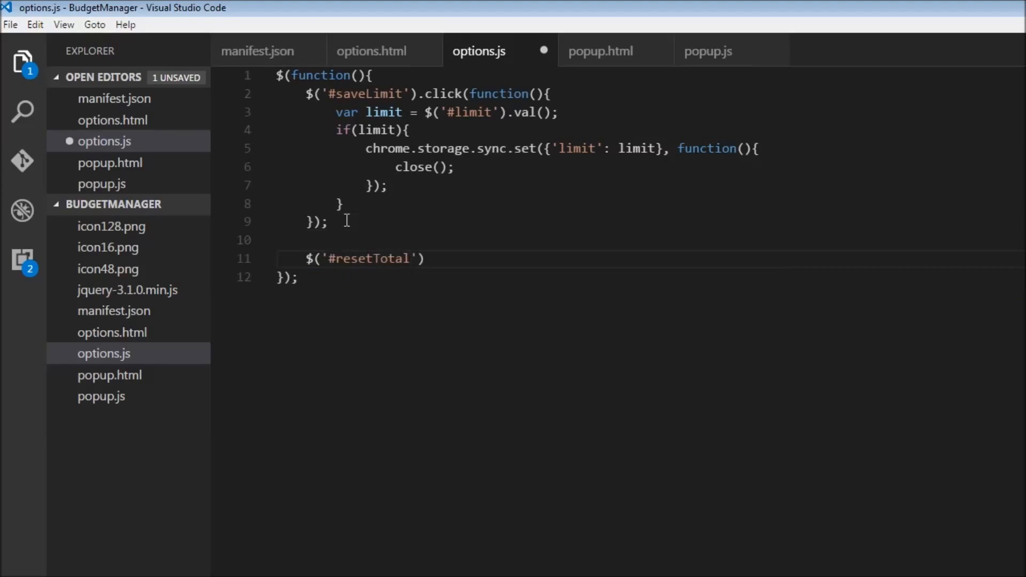
type(".click(func")
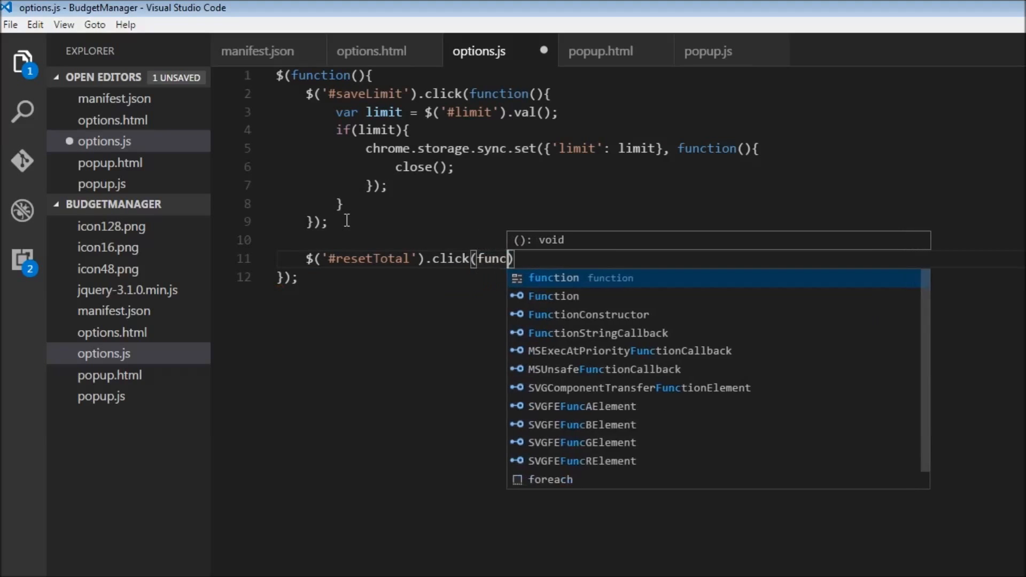
key("Tab")
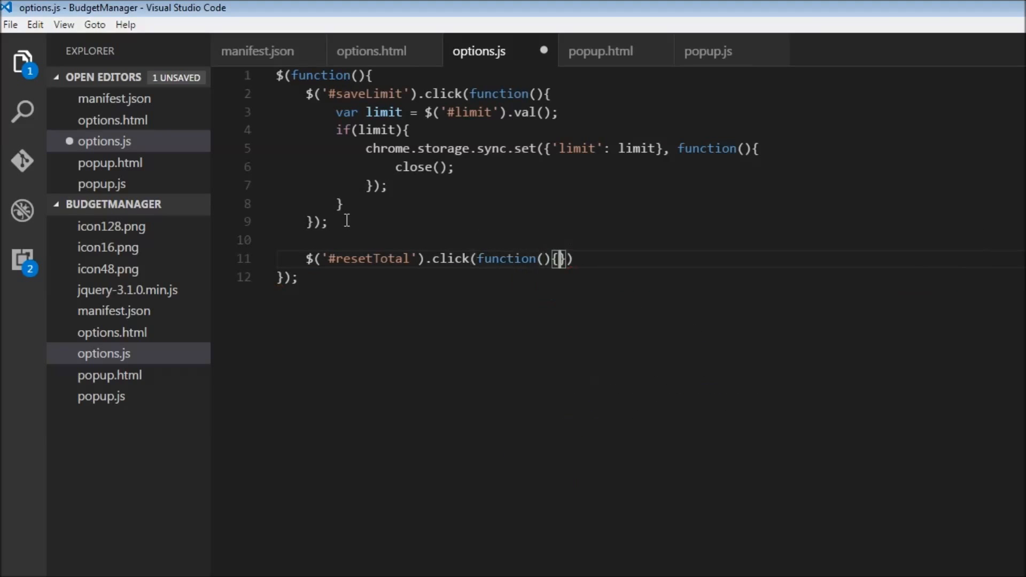
key("Enter")
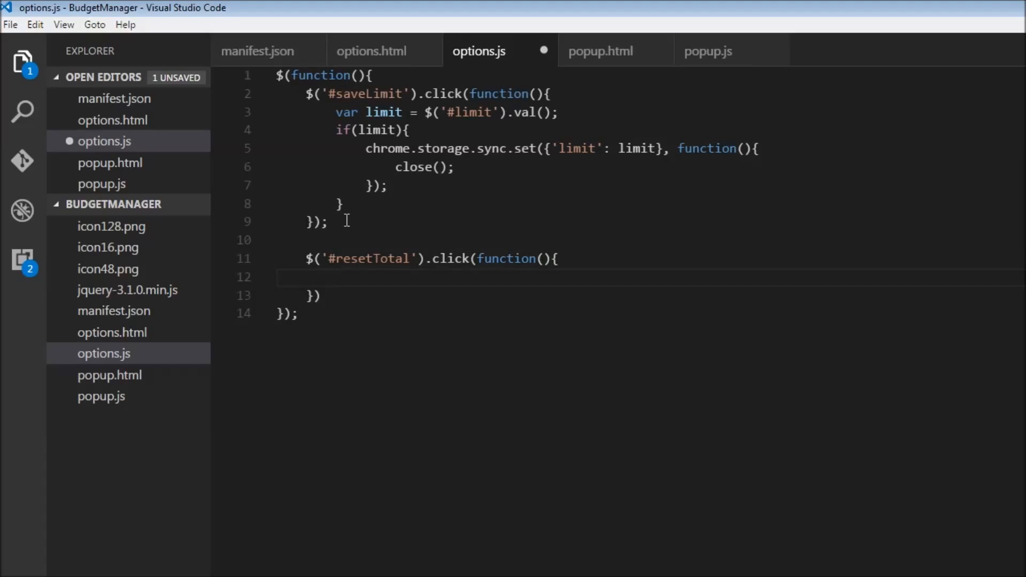
- Inside the reset handler, call chrome.storage.sync.set({'total': 0})
type("chrome")
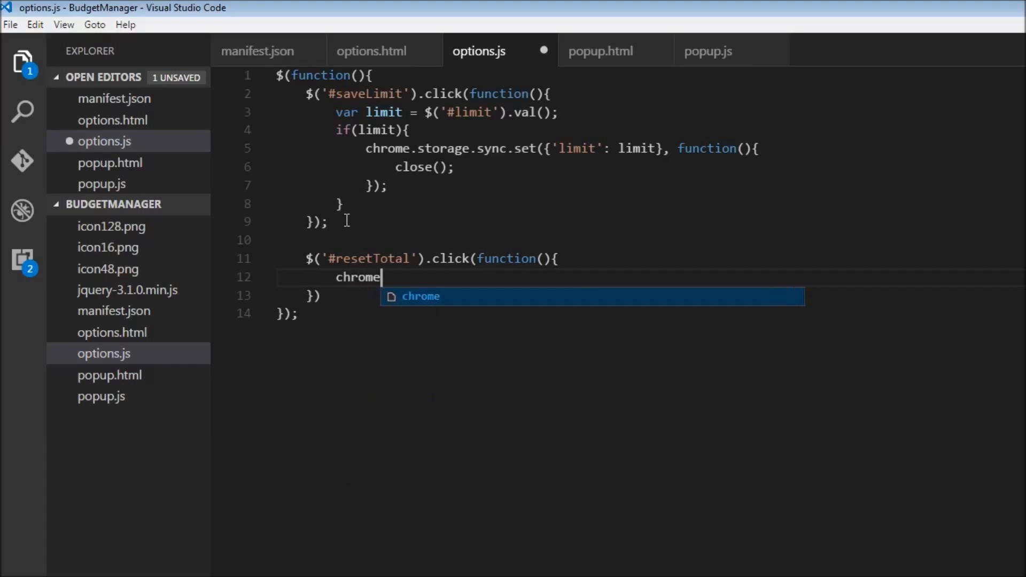
type(".st")
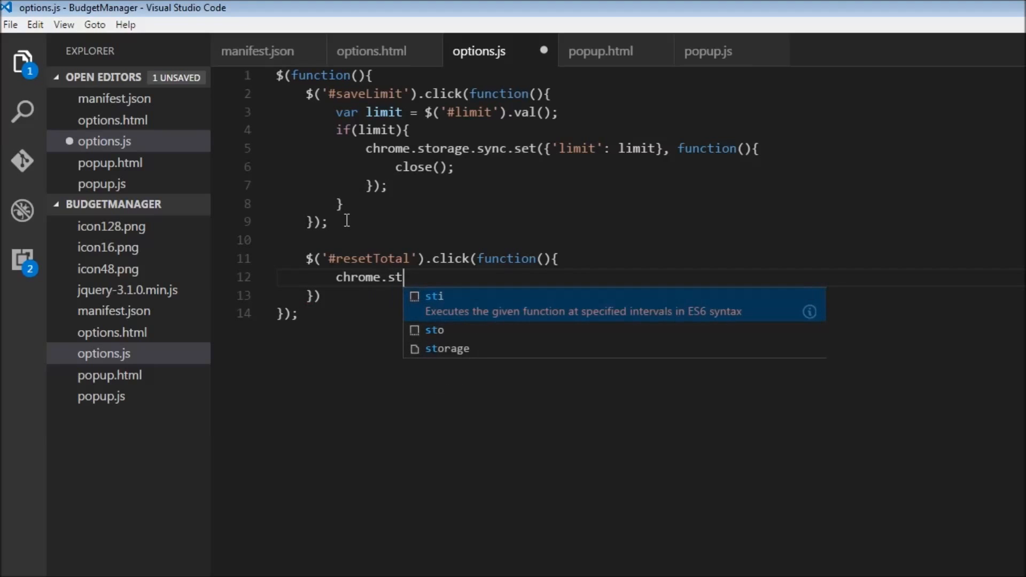
type("orage.syn")
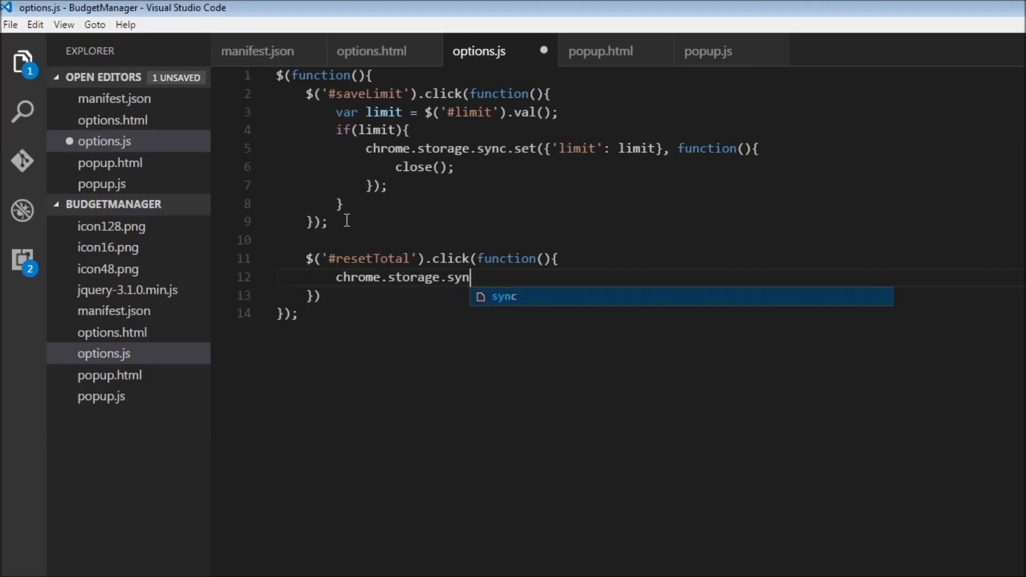
type("c.set")
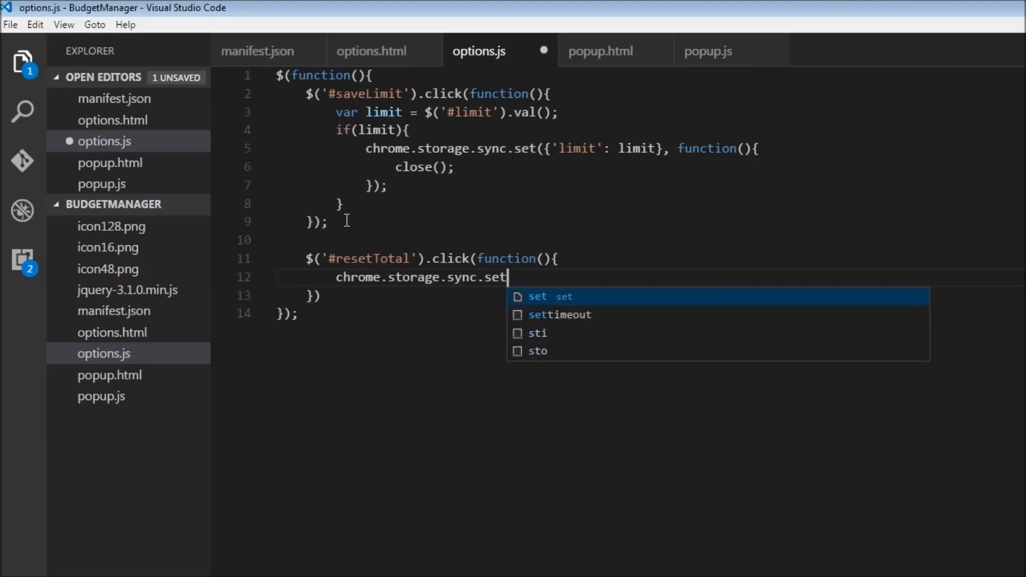
type("({'")
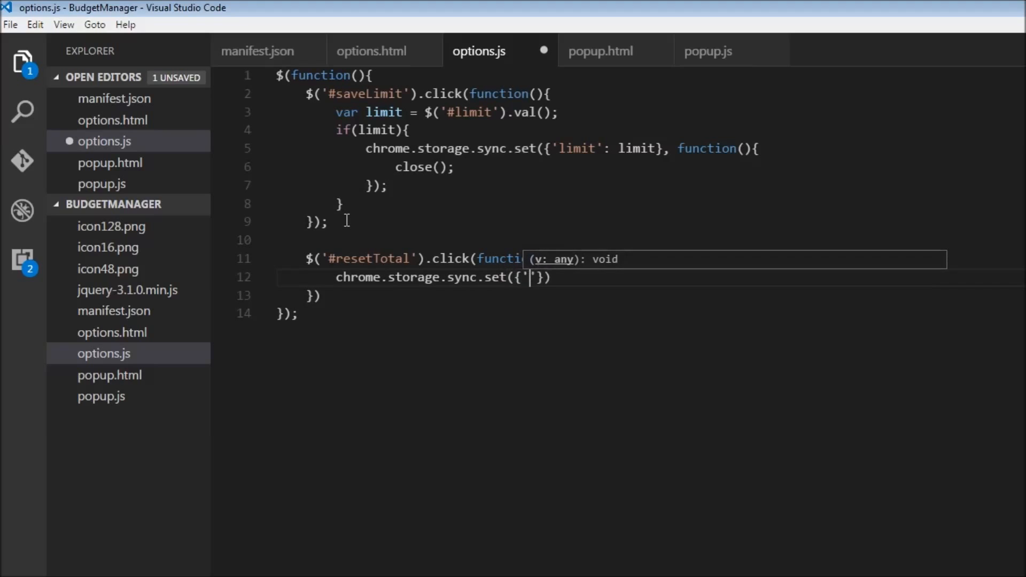
type("total")
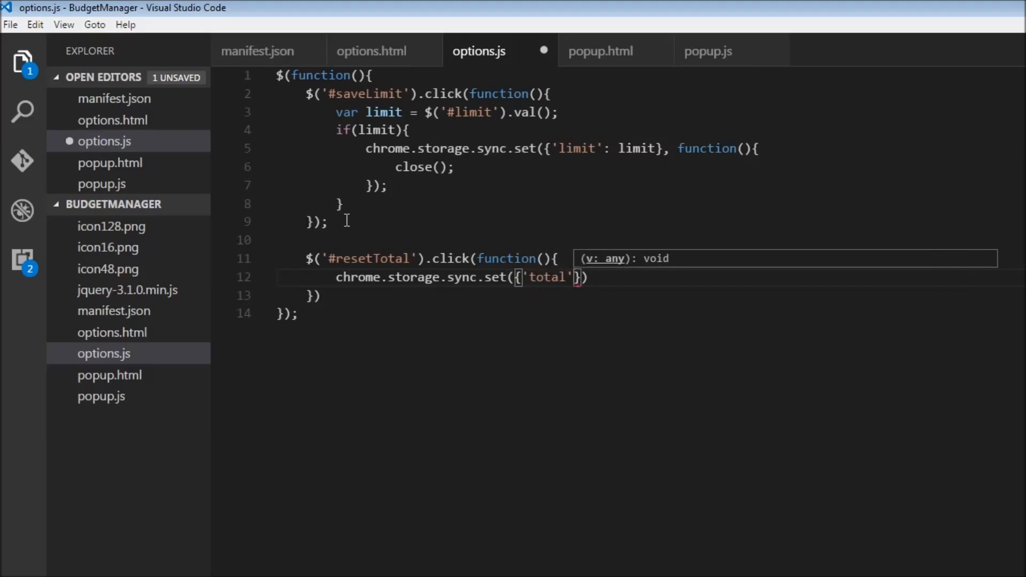
type(": 0}")
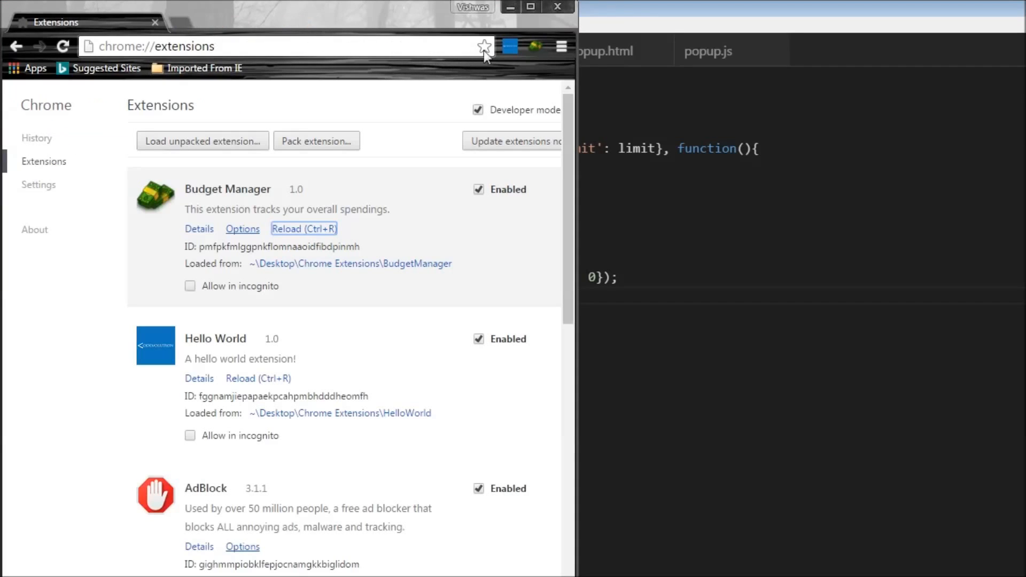
- Enter a limit of 10 on Budget Manager's options page, then open the popup
left_click(242, 228)
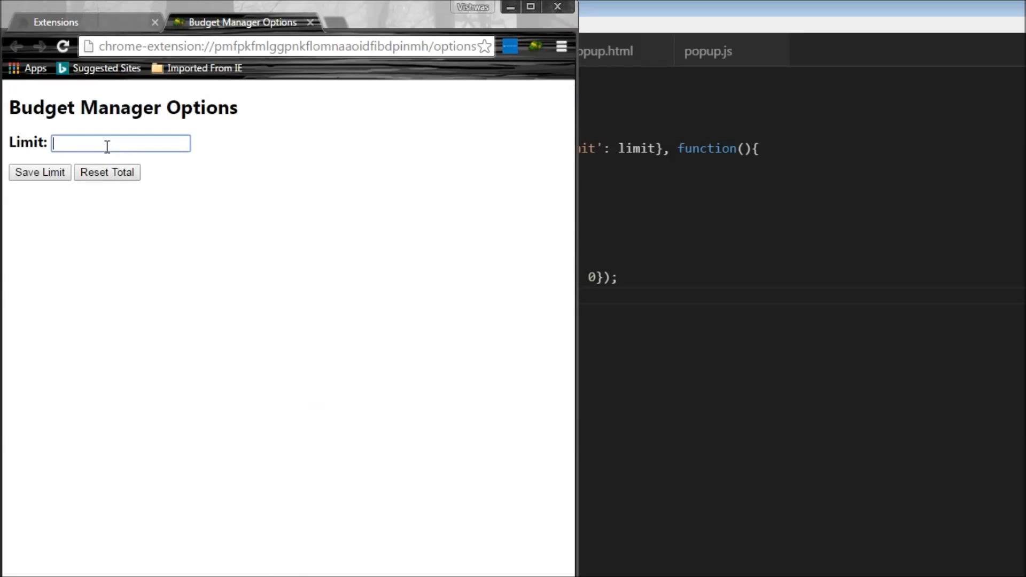
type("10")
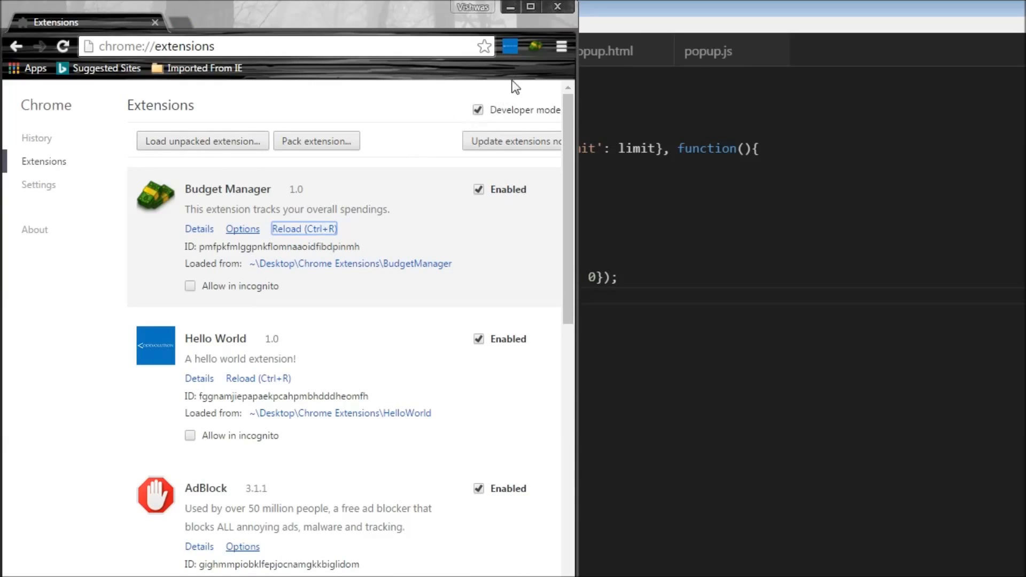
mouse_move(537, 57)
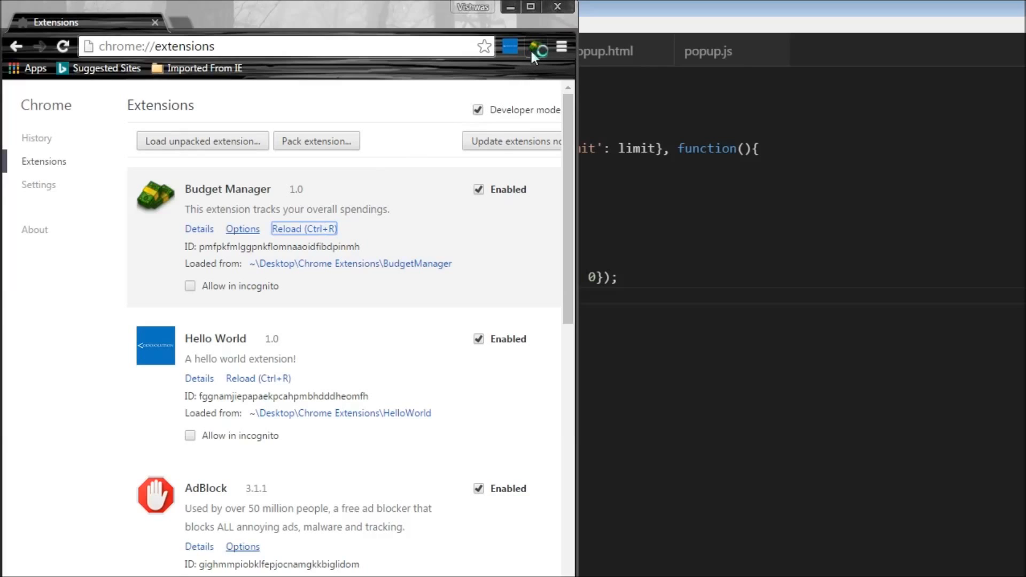
left_click(536, 46)
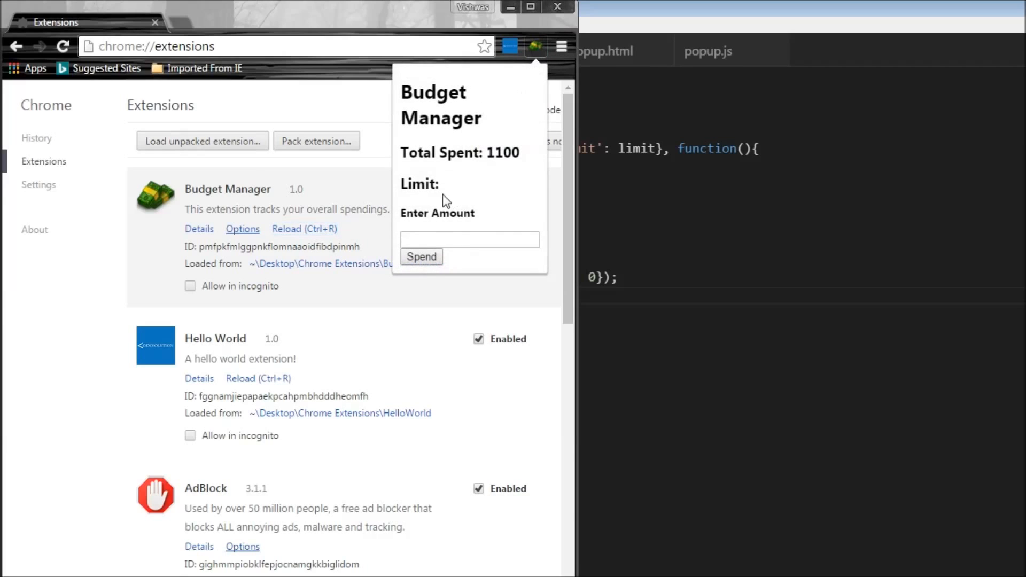
mouse_move(454, 194)
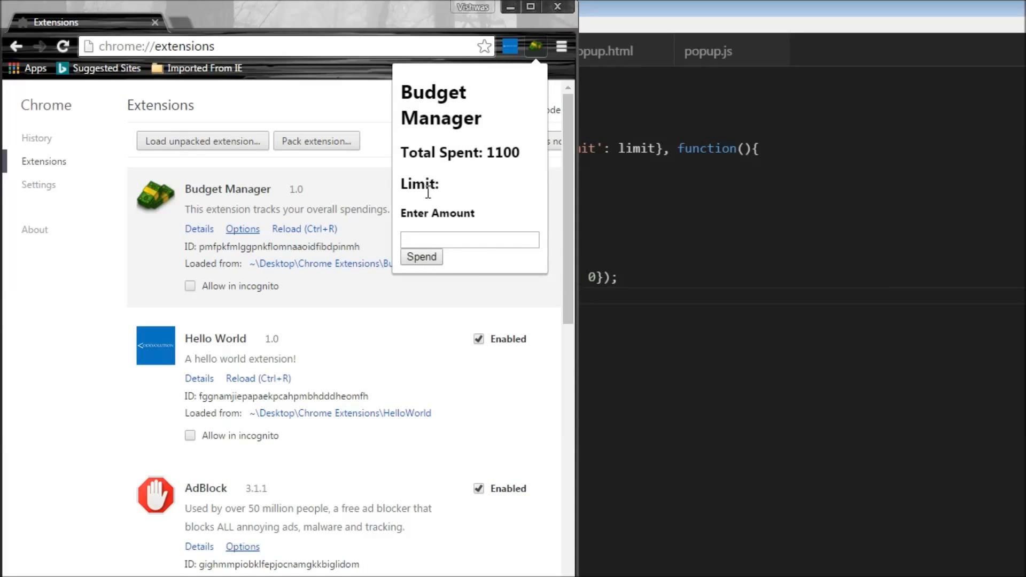
mouse_move(482, 153)
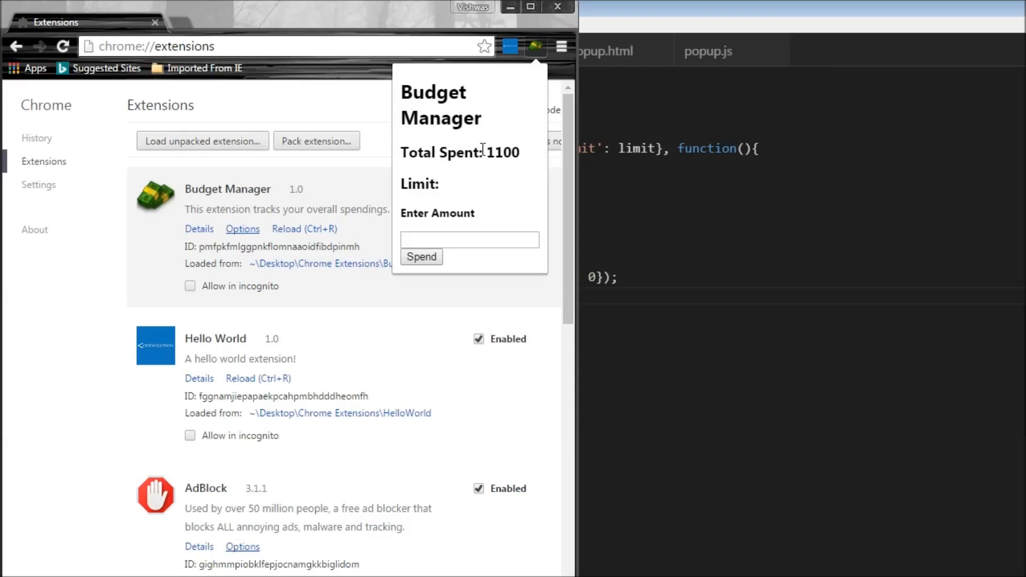
mouse_move(473, 156)
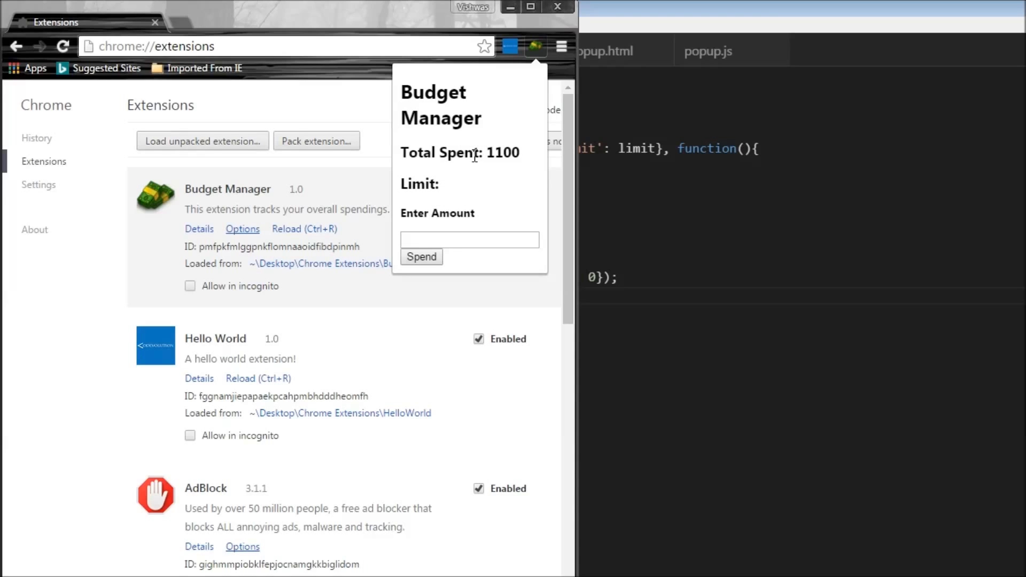
mouse_move(793, 336)
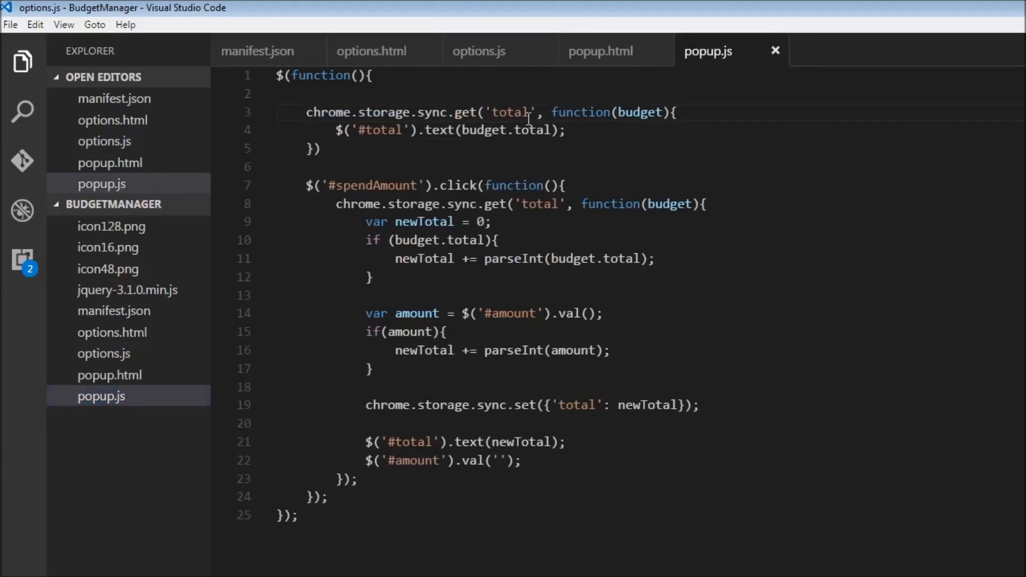
- In popup.js, change the storage get call to request both total and limit
left_click(496, 112)
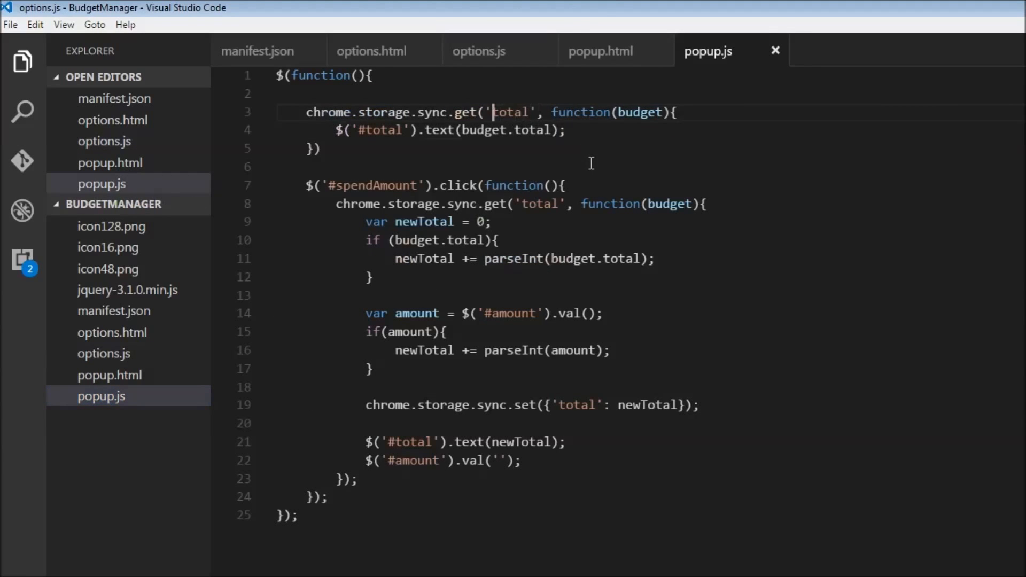
type("[]")
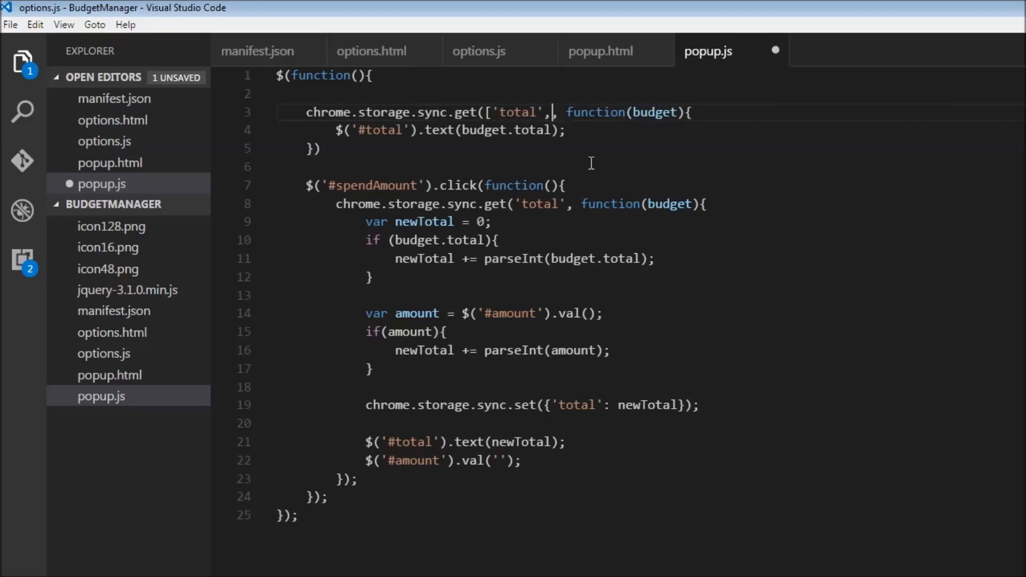
type("'limit,")
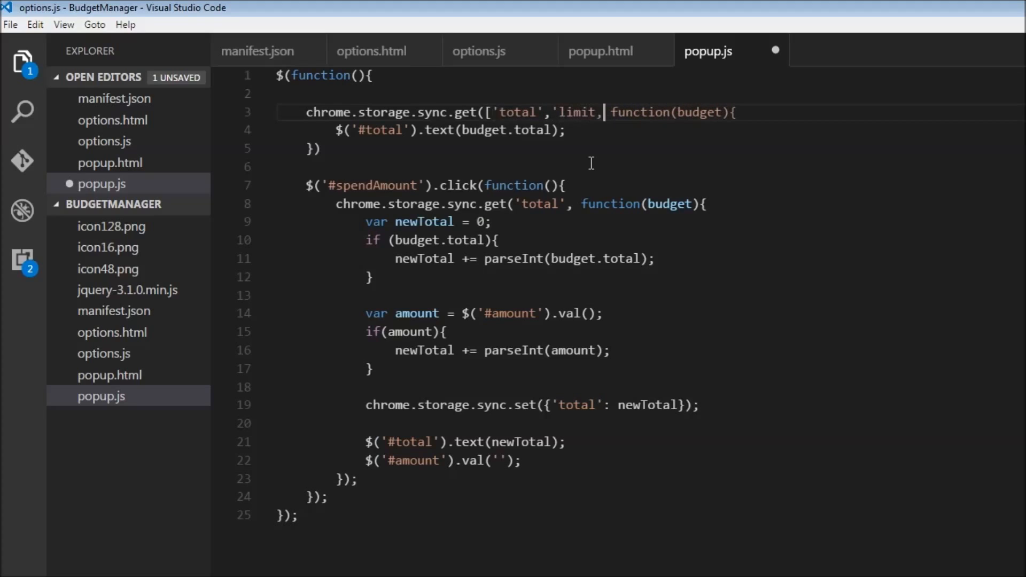
type("']")
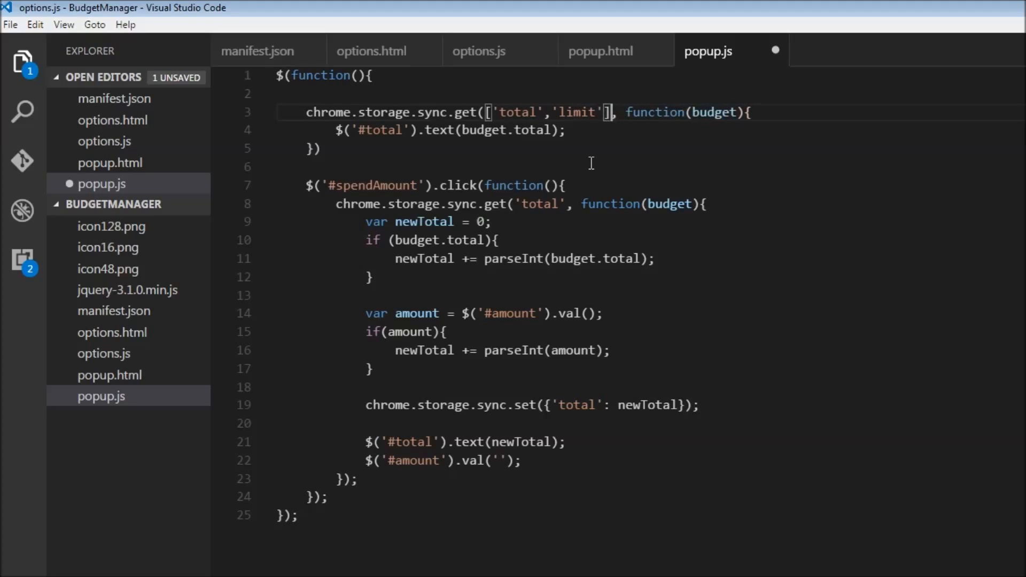
- Below the total line, set the limit element's text to budget.limit
key("Enter")
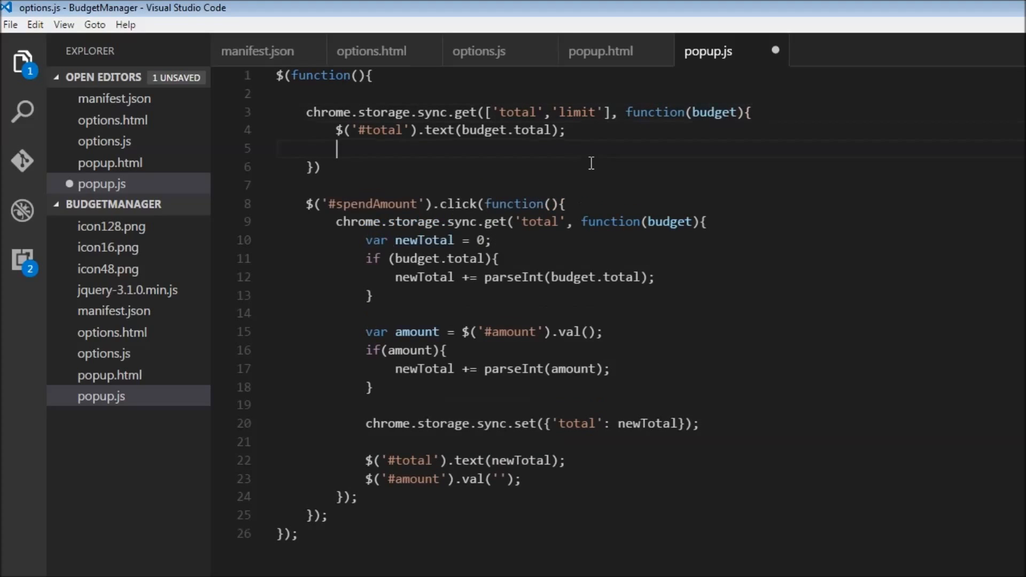
type("$('#")
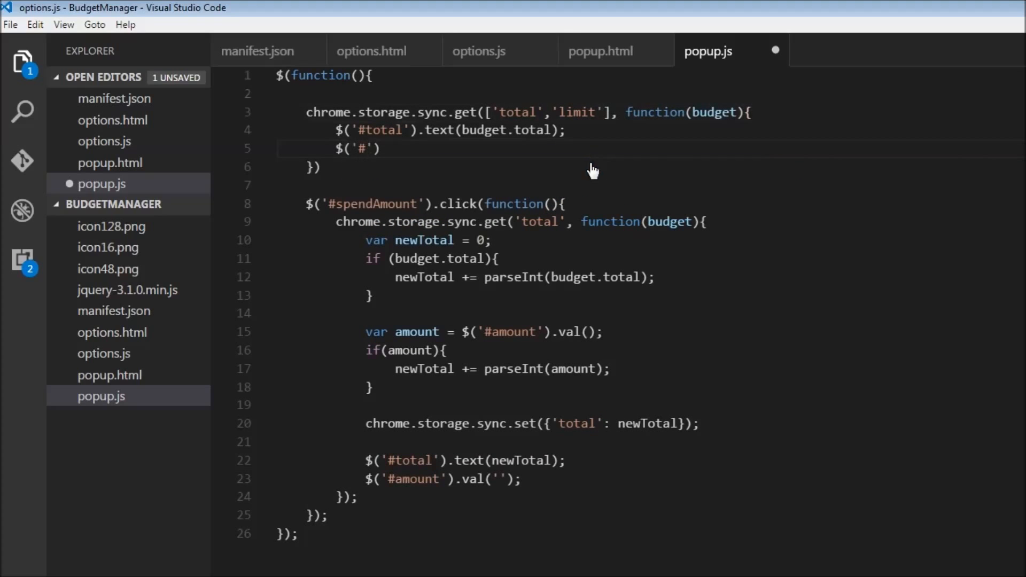
type("limit")
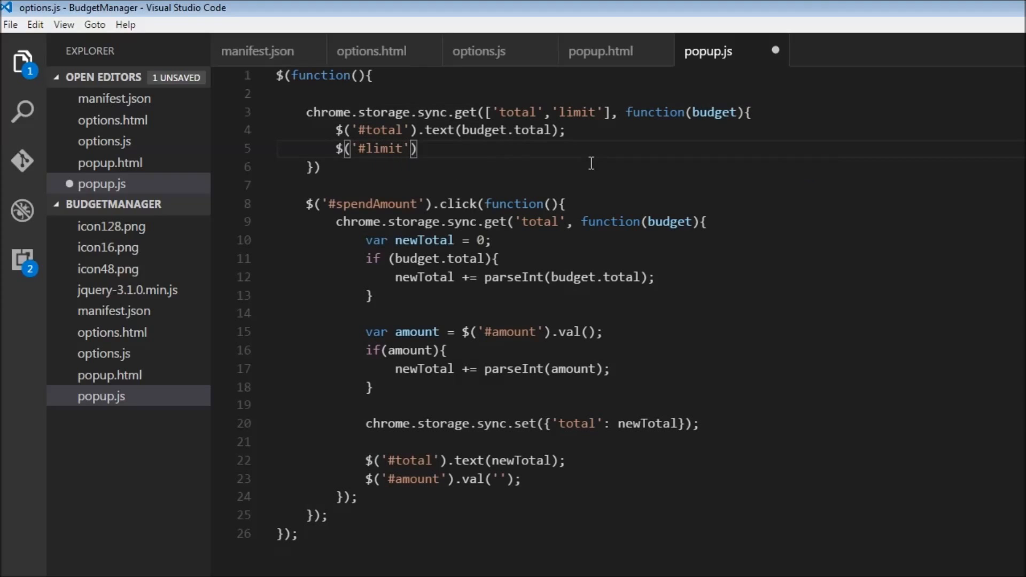
type(".")
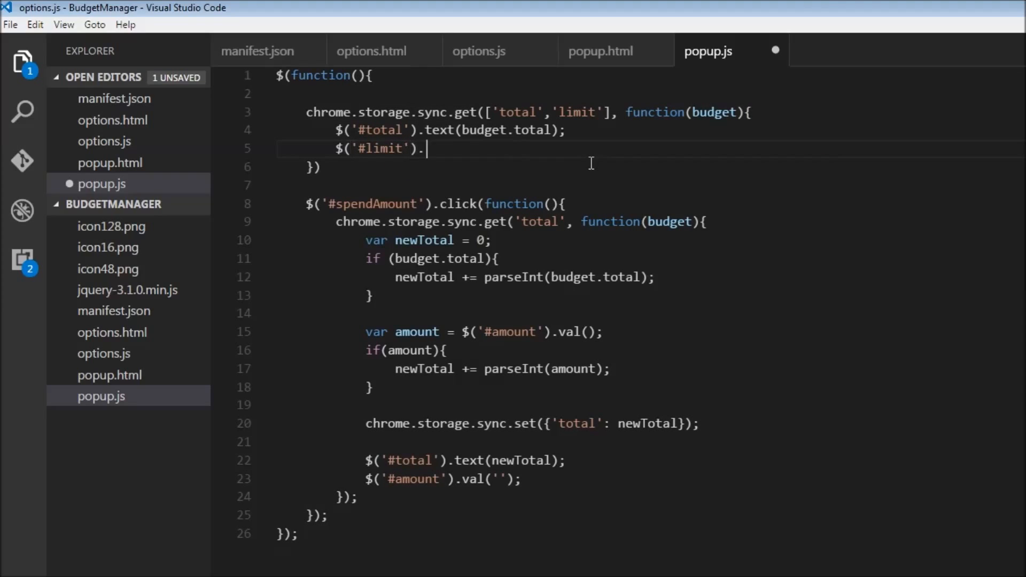
type("text(l")
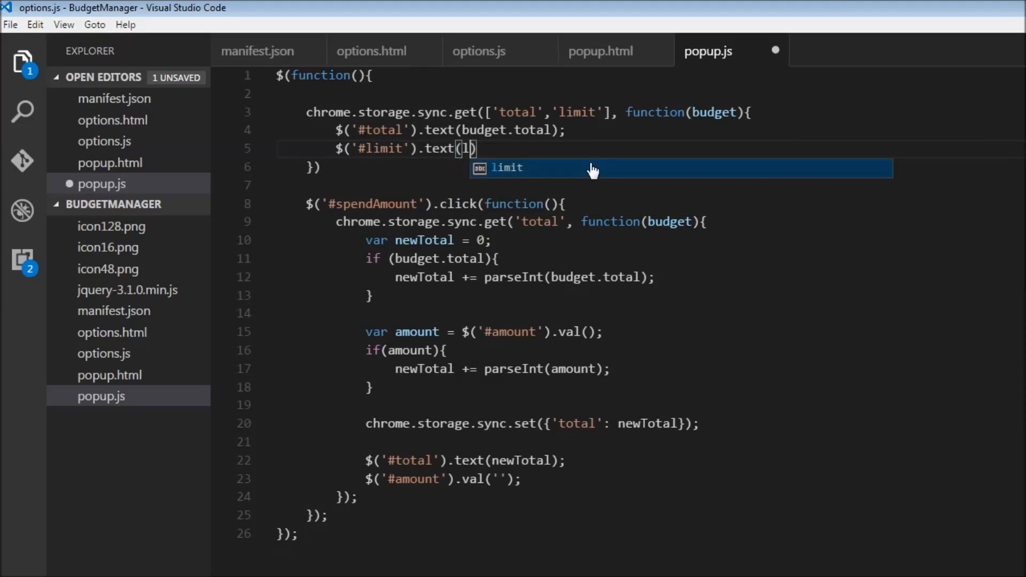
key("Tab")
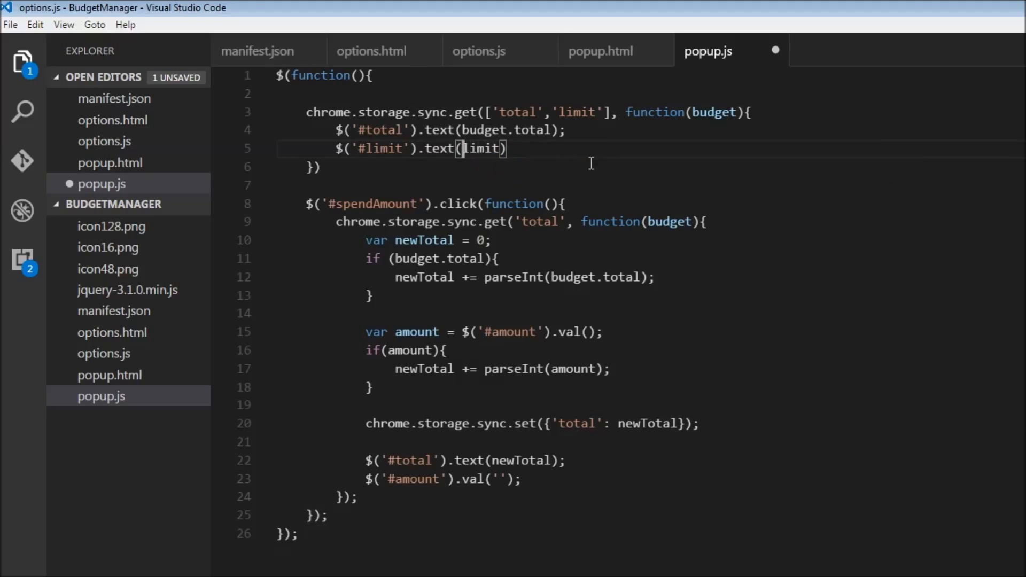
type("budget.")
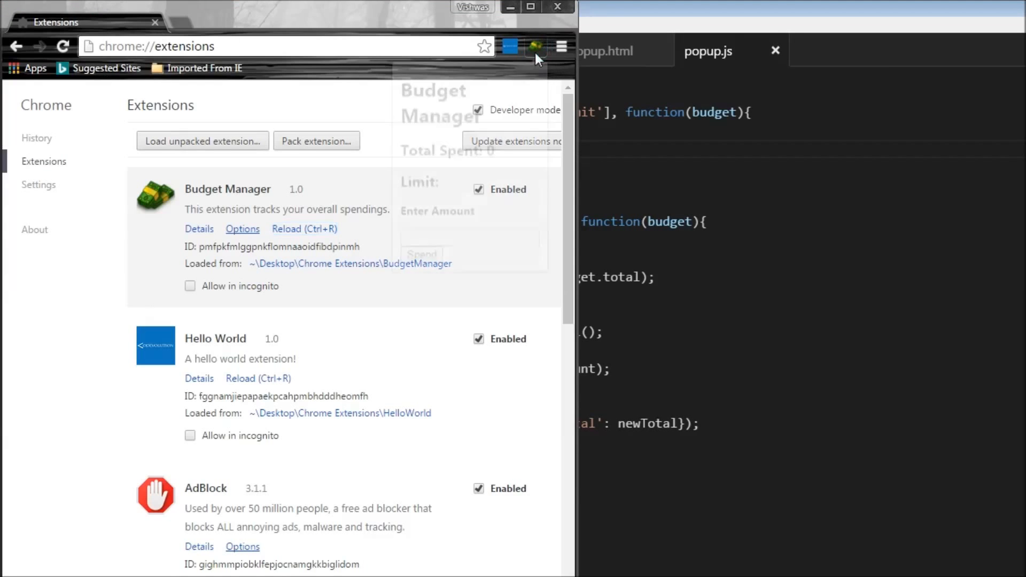
- Open Options from the Budget Manager toolbar icon's menu
left_click(534, 46)
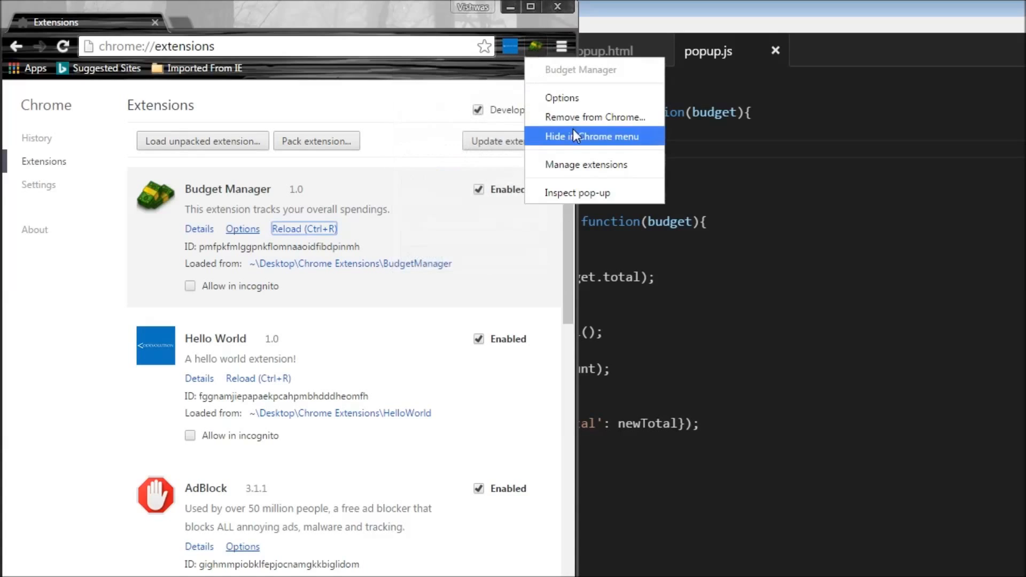
left_click(562, 97)
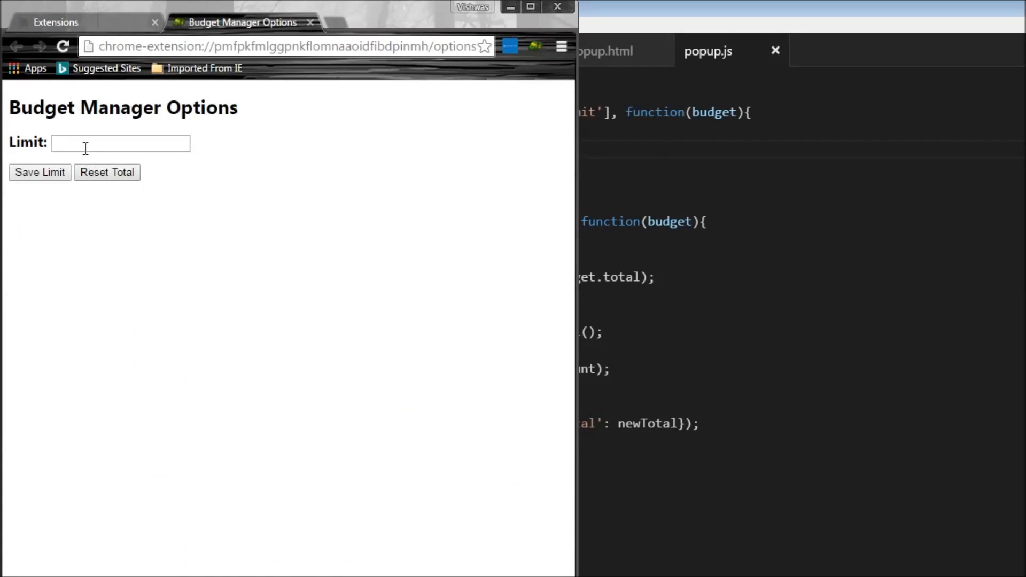
left_click(120, 144)
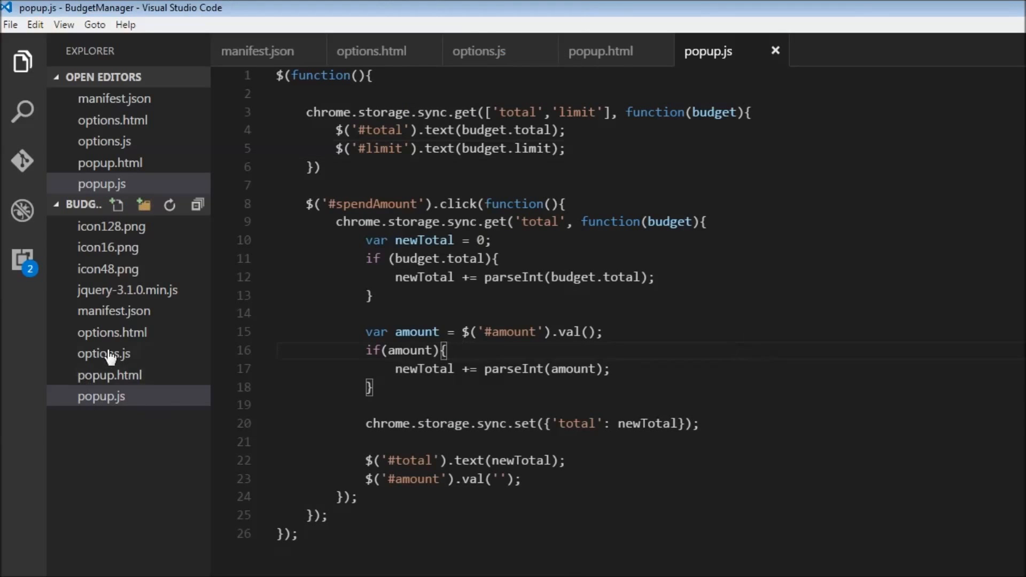
- At the top of options.js's ready function, add chrome.storage.sync.get('limit', function(budget))
left_click(104, 354)
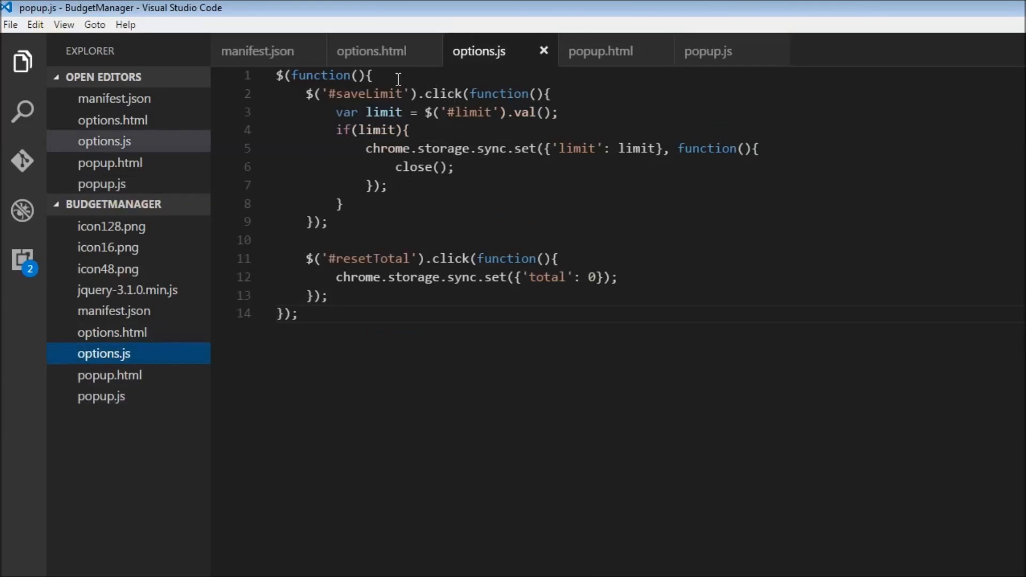
key("Enter")
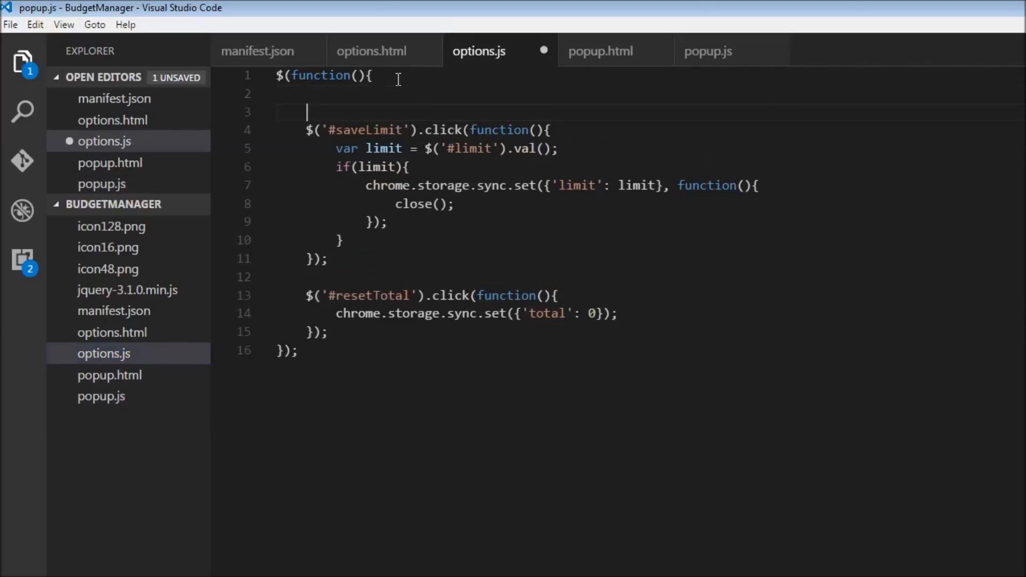
key("Enter")
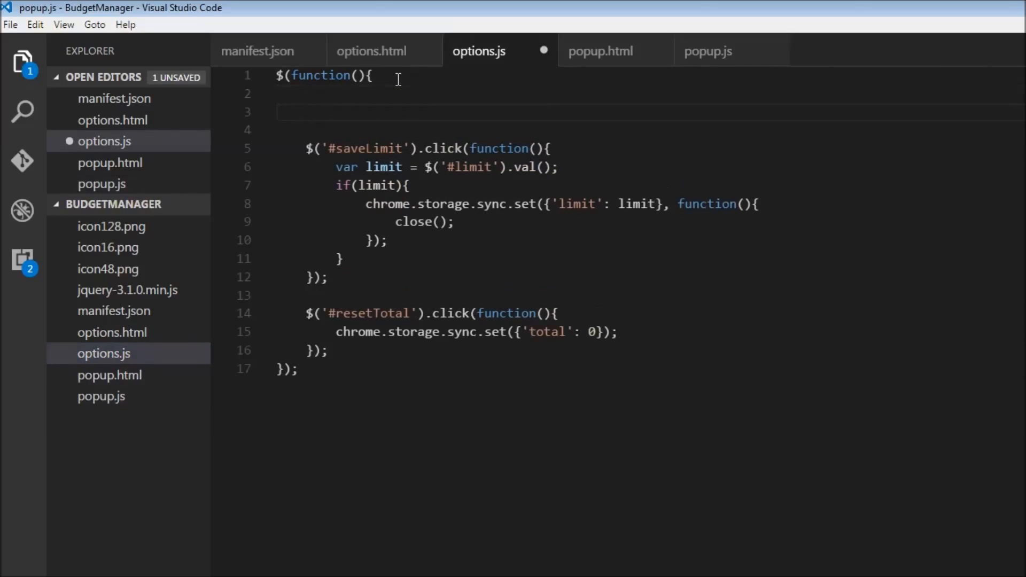
type("chrome.storage")
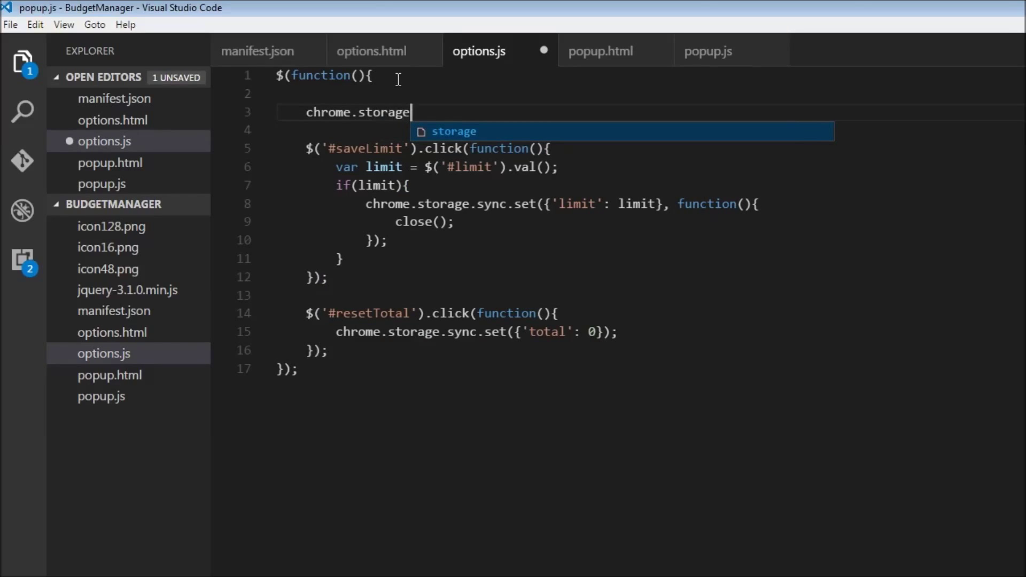
type(".sync.get('l")
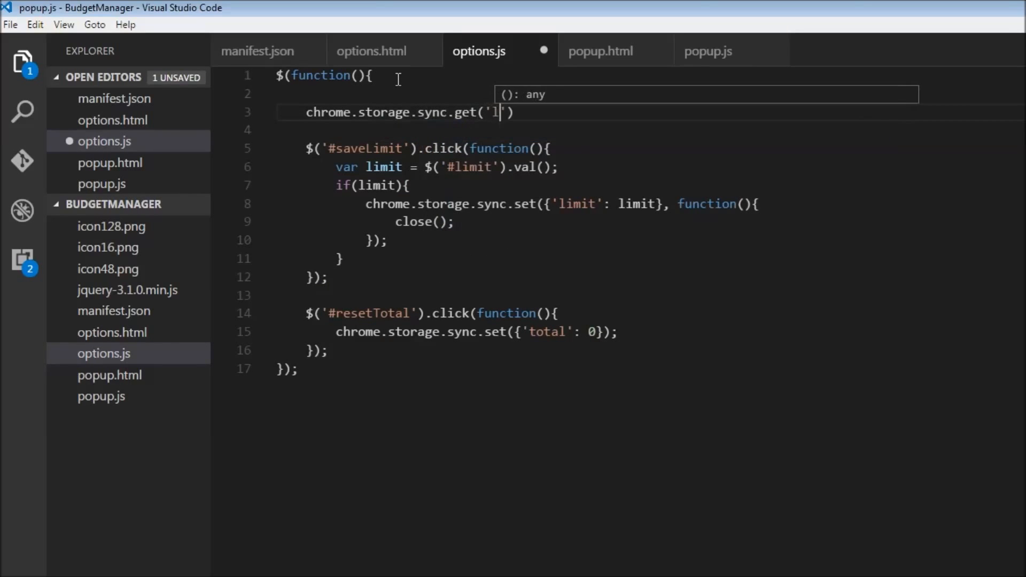
type("imit")
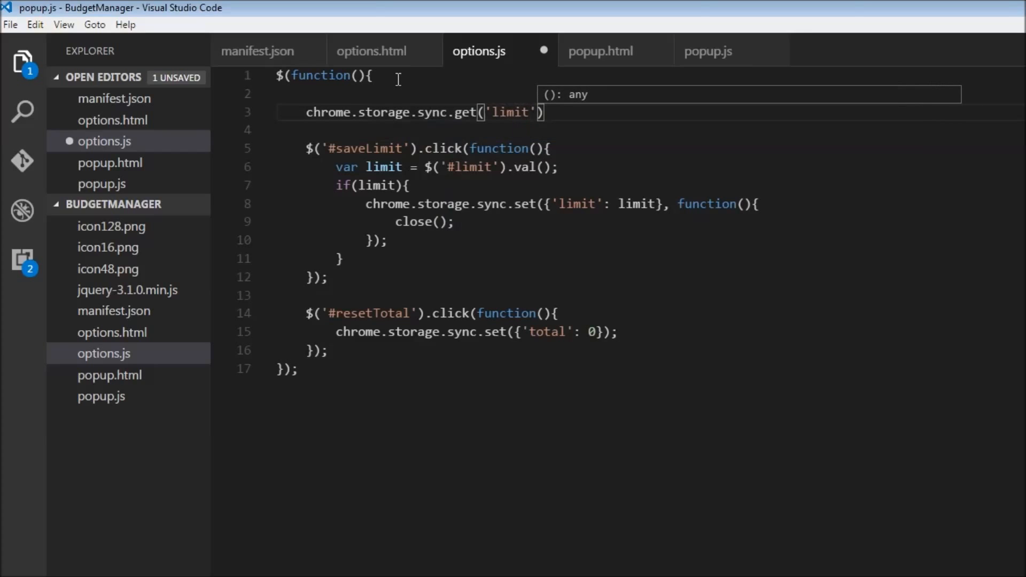
type(", function")
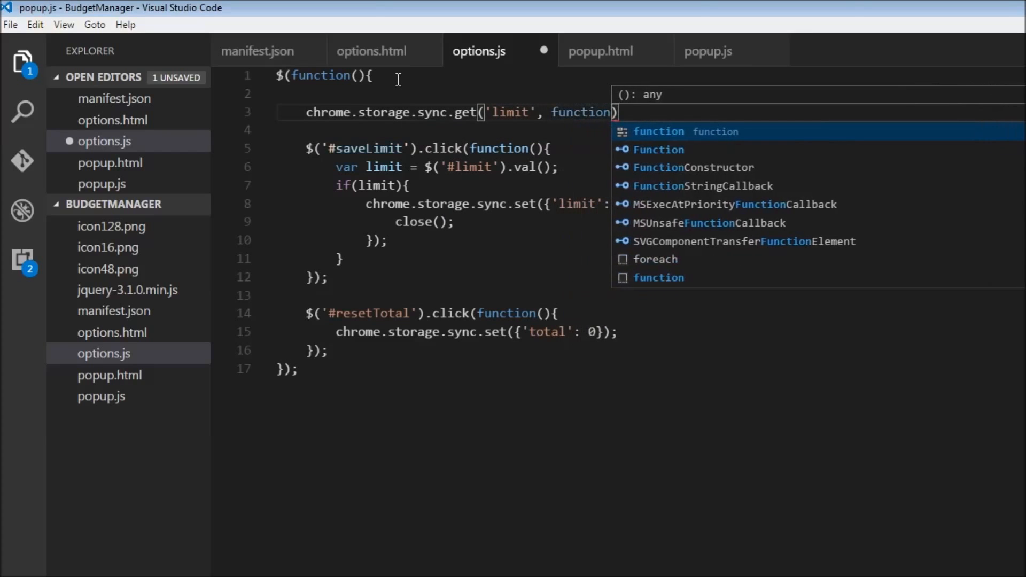
type("(budget)")
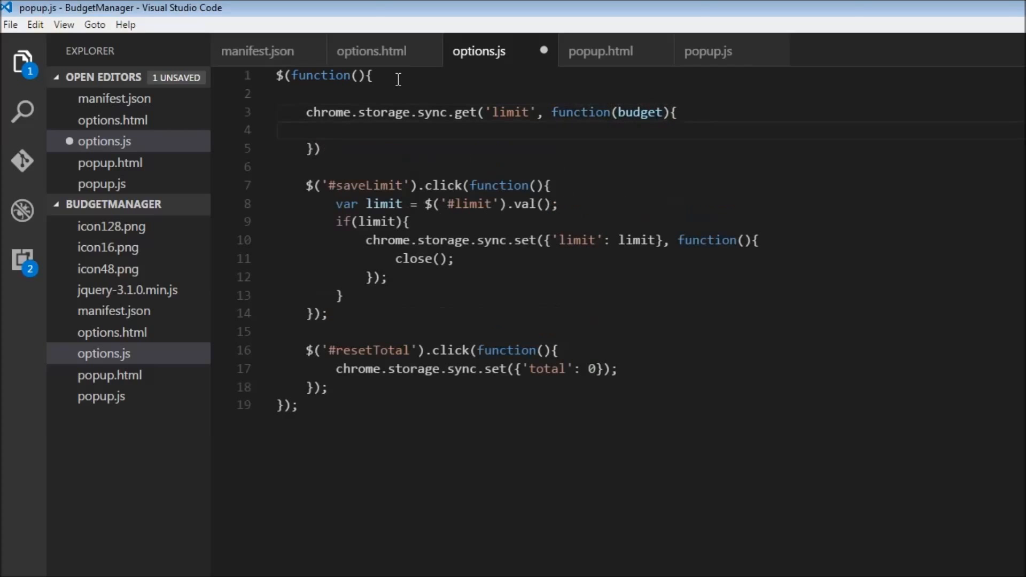
- Inside that callback, begin a $('#limit'). call targeting the limit field
type("$()")
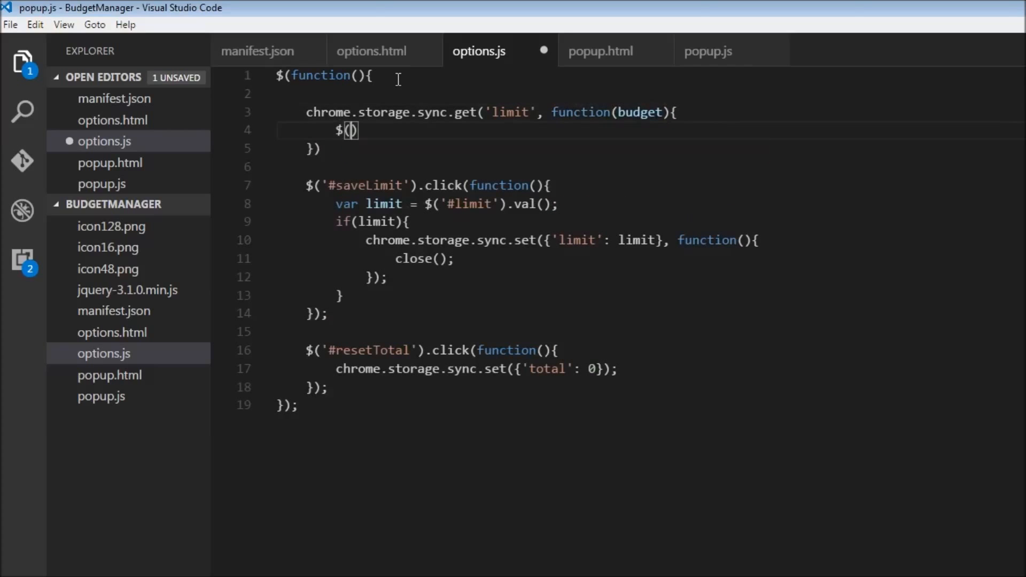
type("'#lim")
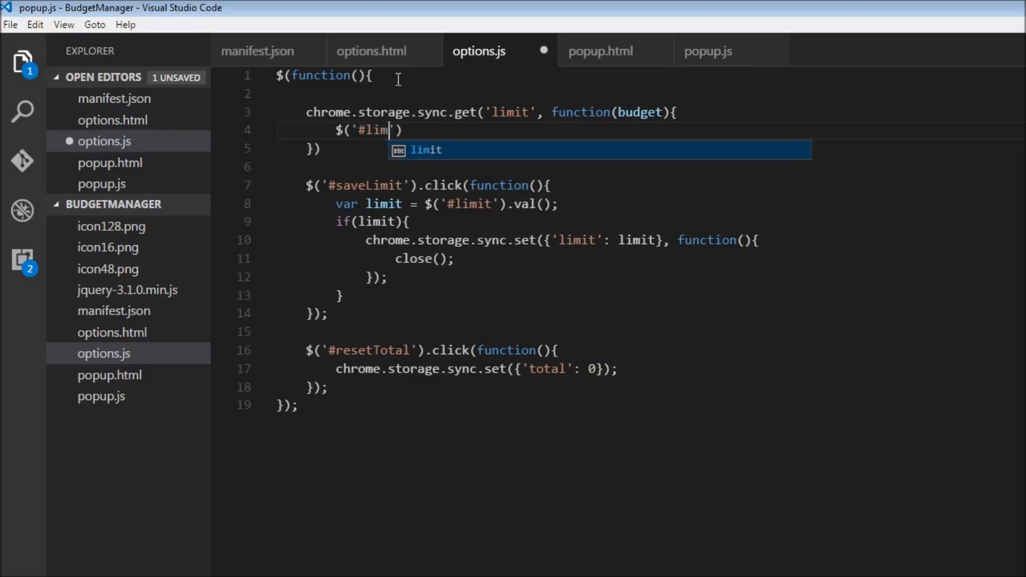
key("Tab")
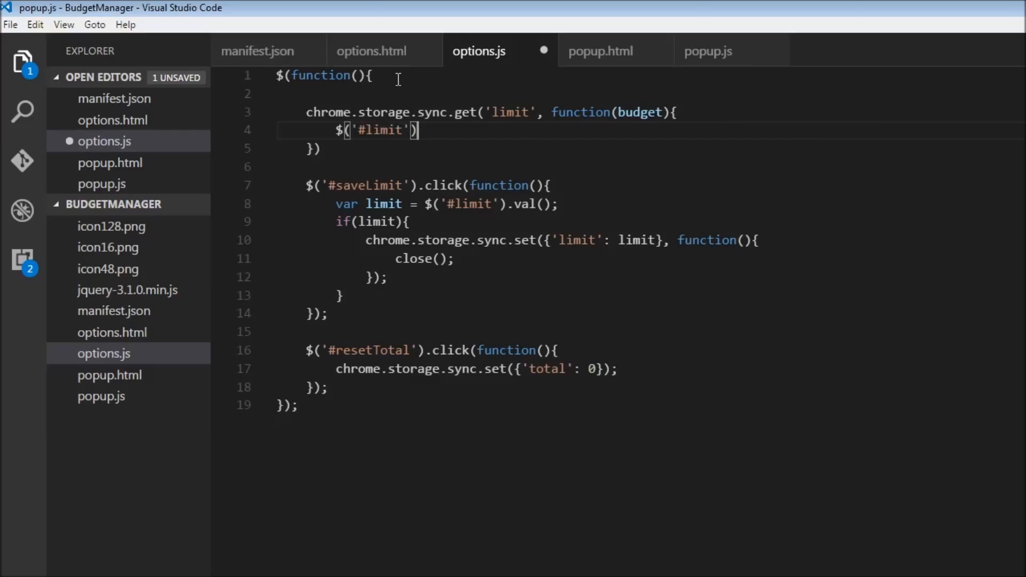
type(".")
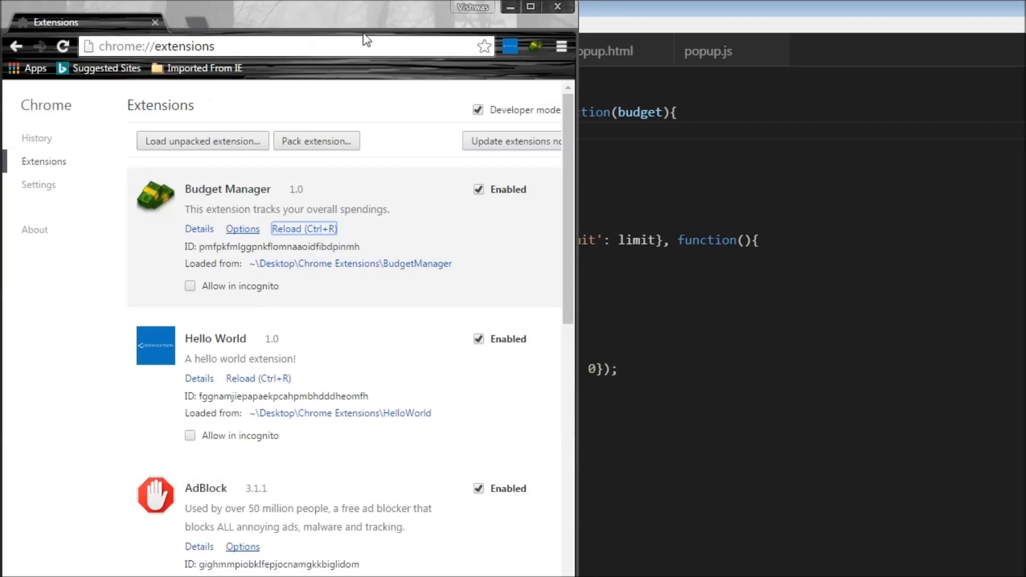
- Reload Budget Manager, save a limit of 100, and open the popup
left_click(242, 229)
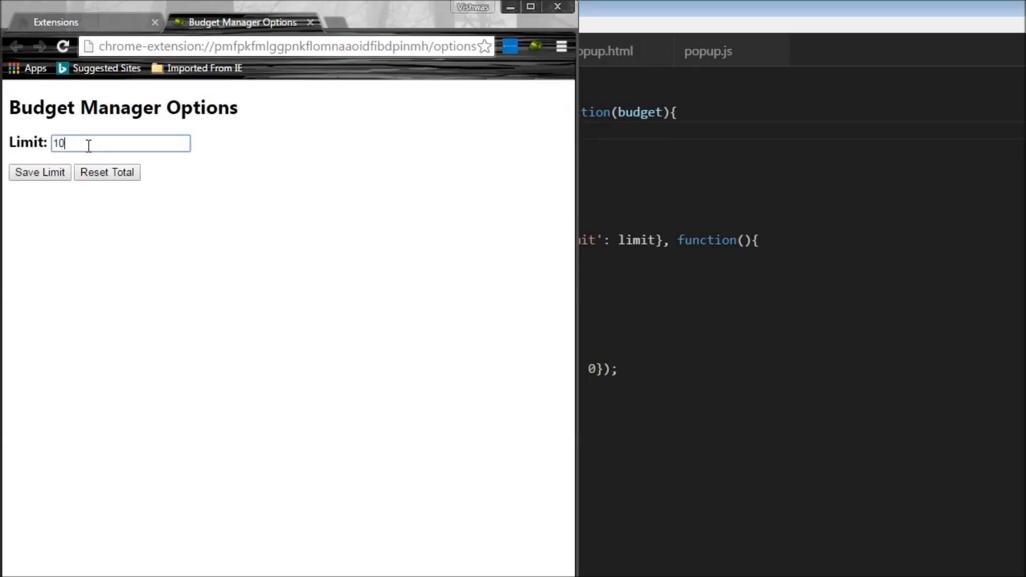
left_click(55, 22)
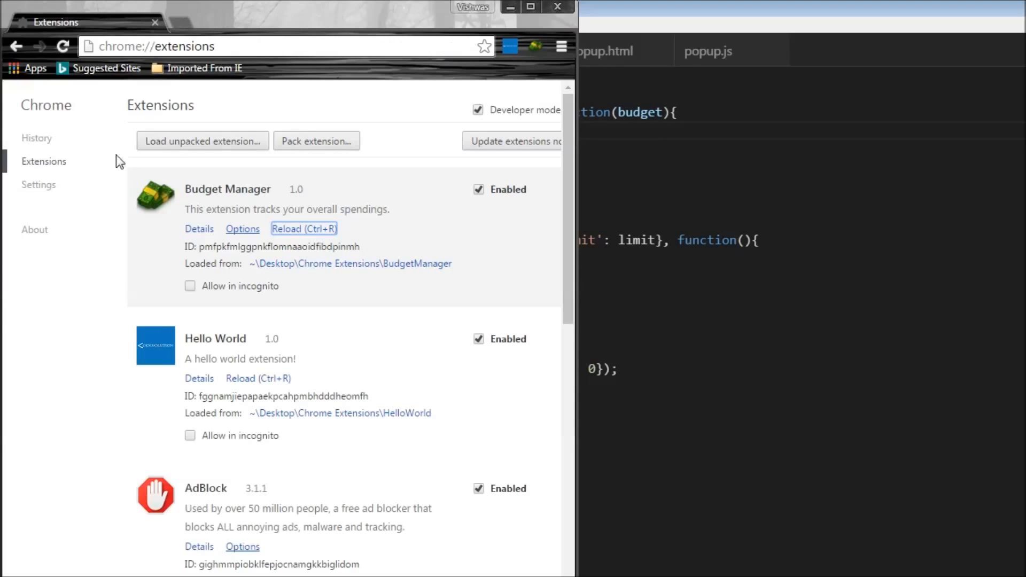
left_click(536, 47)
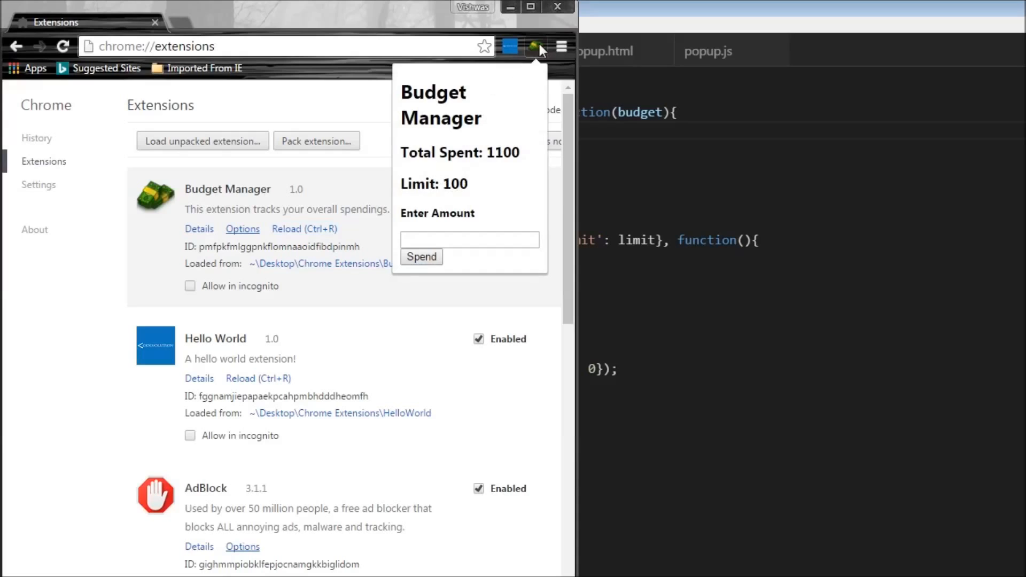
- Reopen Options, reset the total to zero, and check the popup's total and limit
left_click(242, 229)
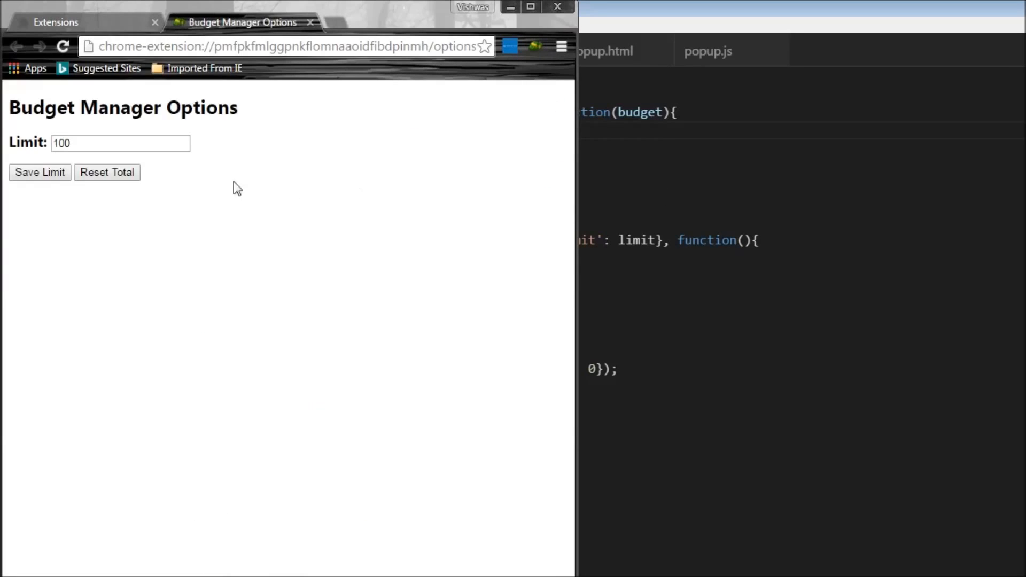
left_click(91, 144)
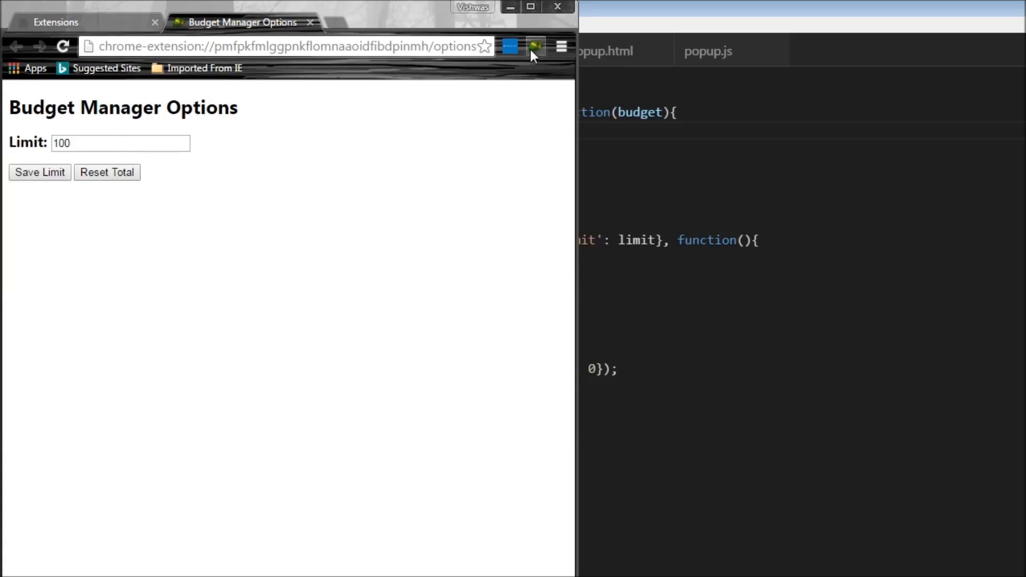
left_click(535, 46)
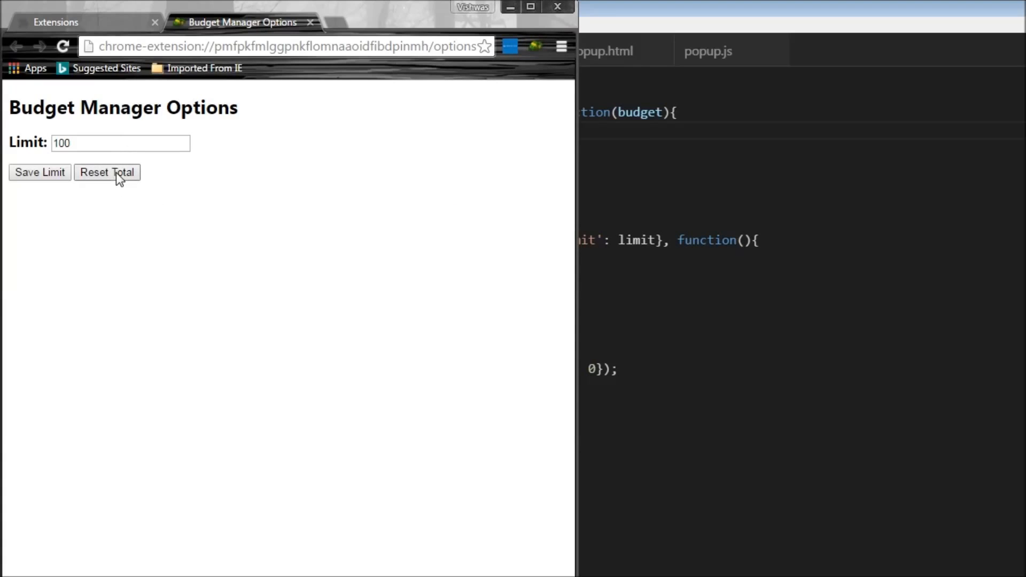
left_click(535, 47)
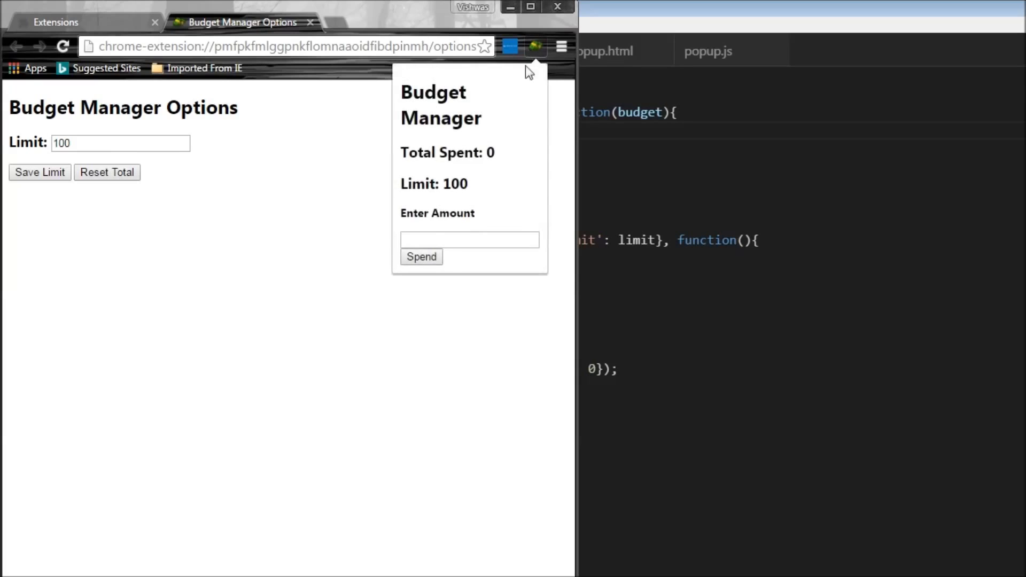